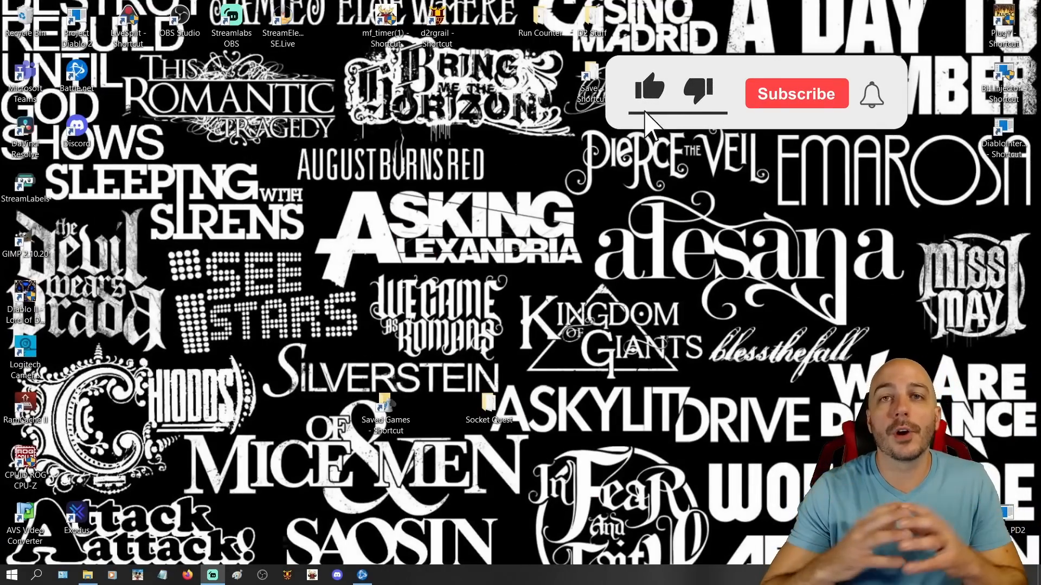
Step: Pick the Conan barbarian on the Offline tab, then exit to the desktop
{"action": "left_click", "coordinate": [795, 92]}
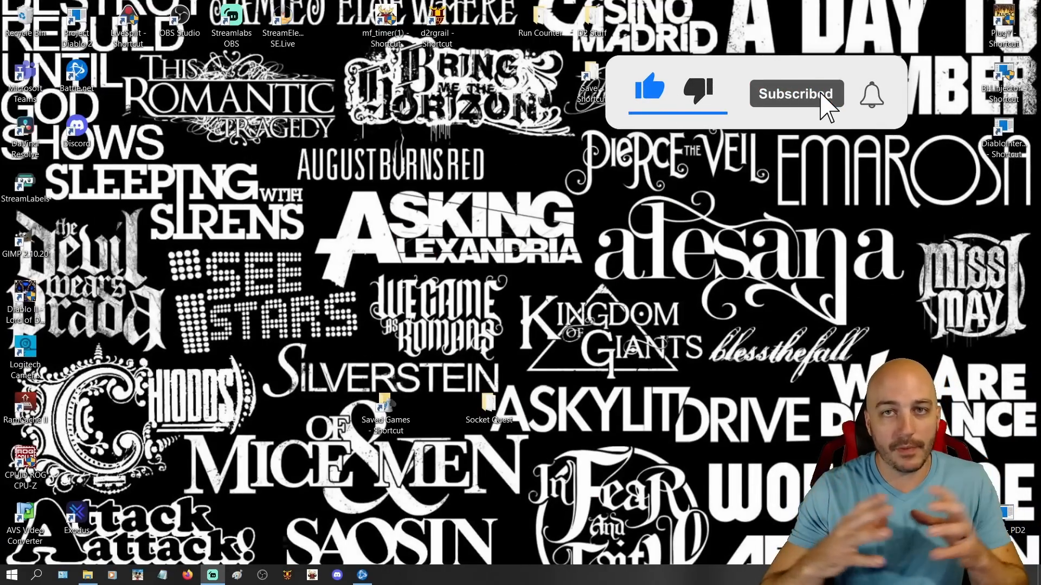
{"action": "left_click", "coordinate": [871, 93]}
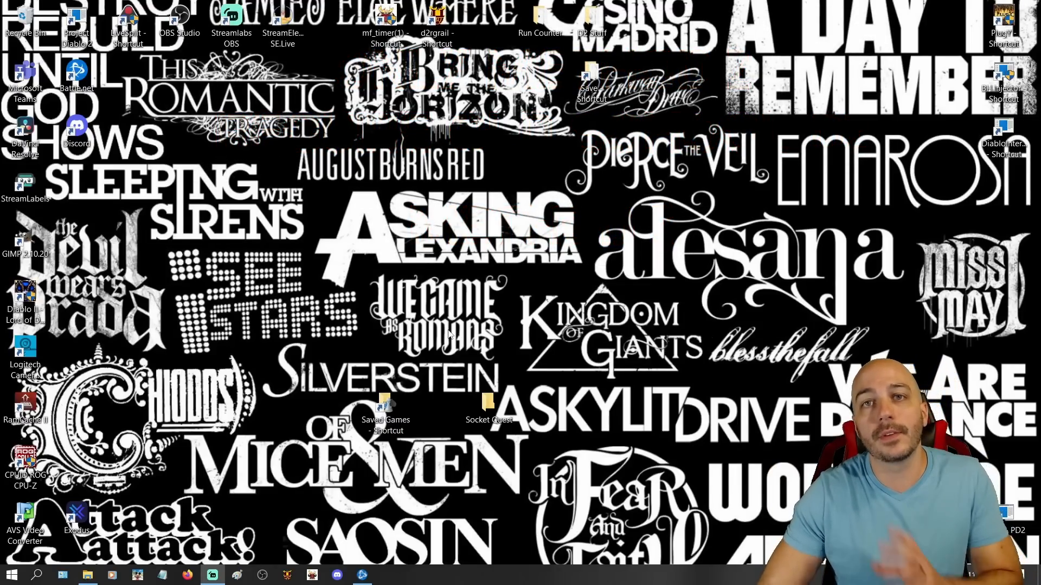
{"action": "mouse_move", "coordinate": [355, 306]}
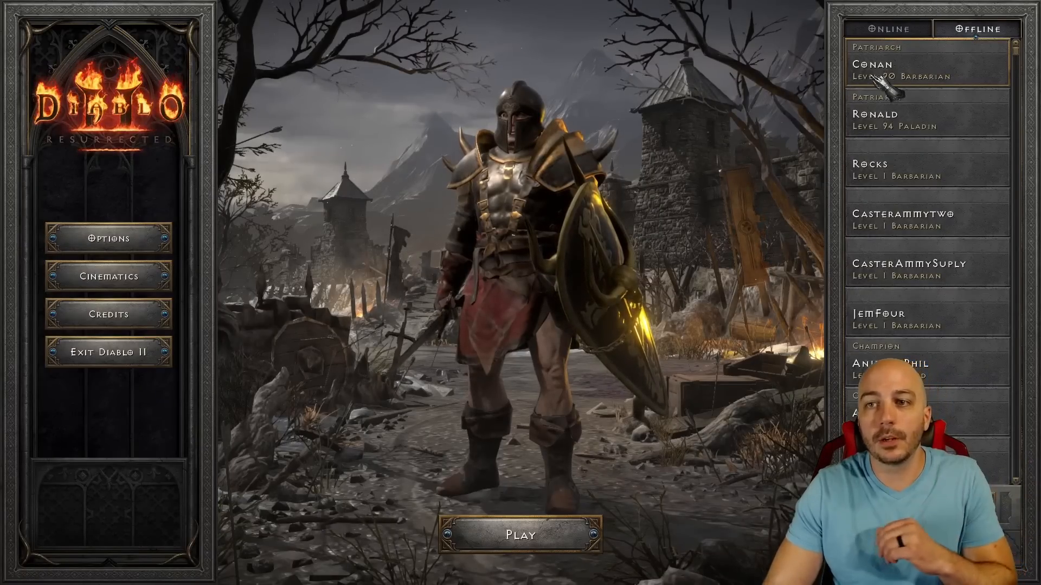
{"action": "left_click", "coordinate": [520, 535]}
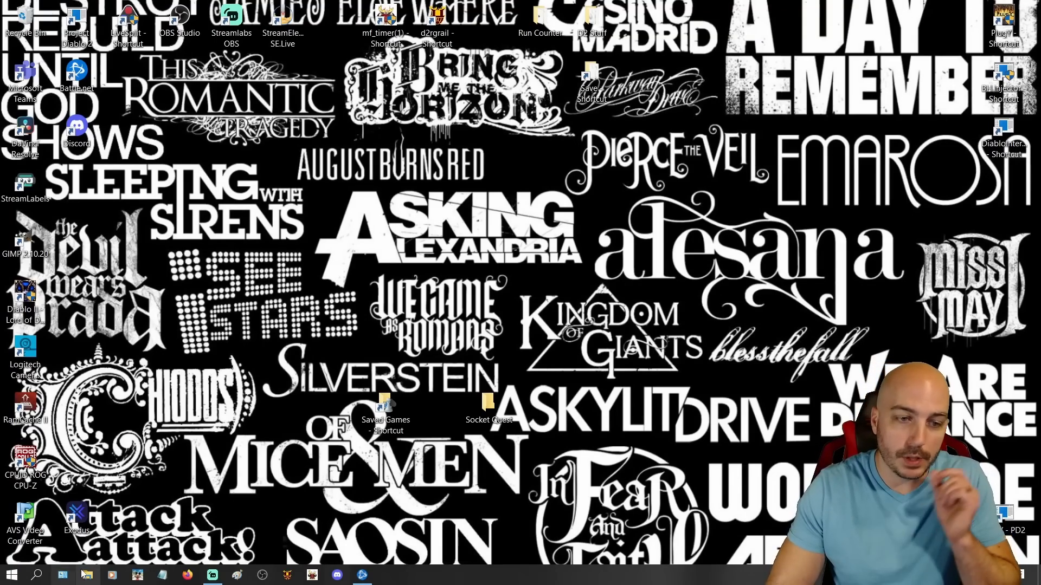
Step: Browse File Explorer to C:\Users\<user>\Saved Games\Diablo II Resurrected
{"action": "left_click", "coordinate": [87, 575]}
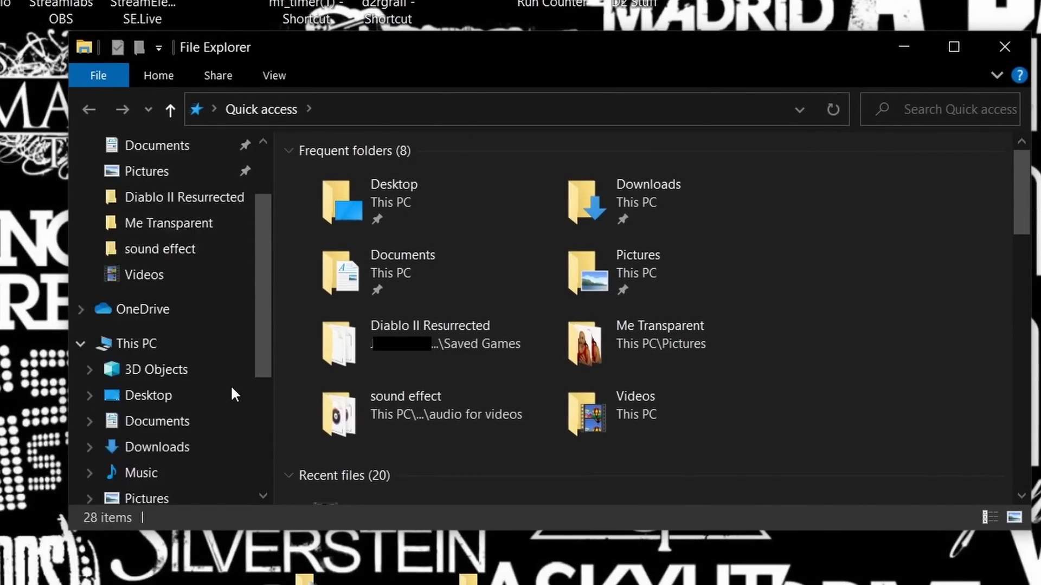
{"action": "left_click", "coordinate": [171, 325]}
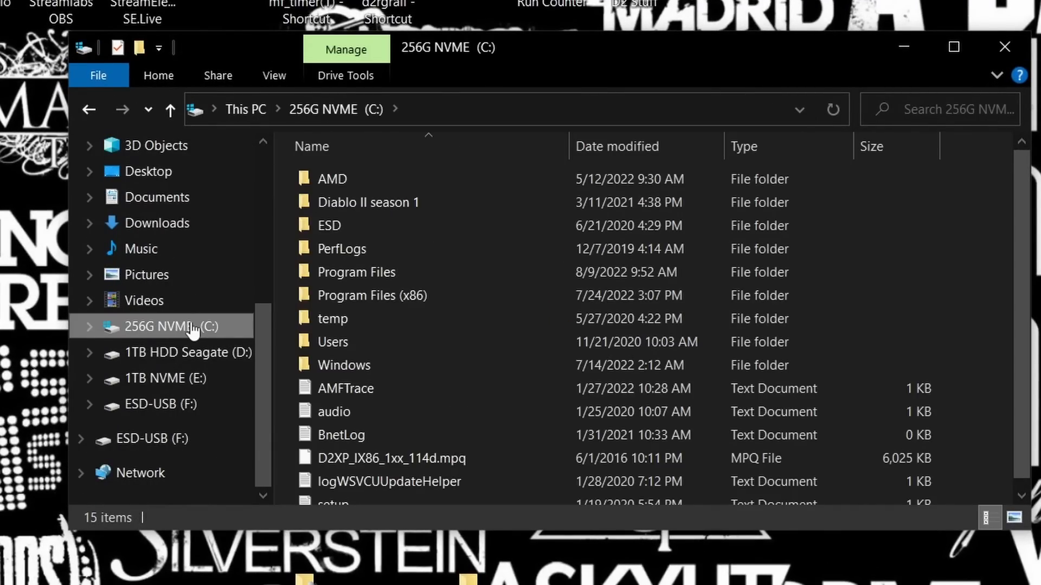
{"action": "double_click", "coordinate": [332, 342]}
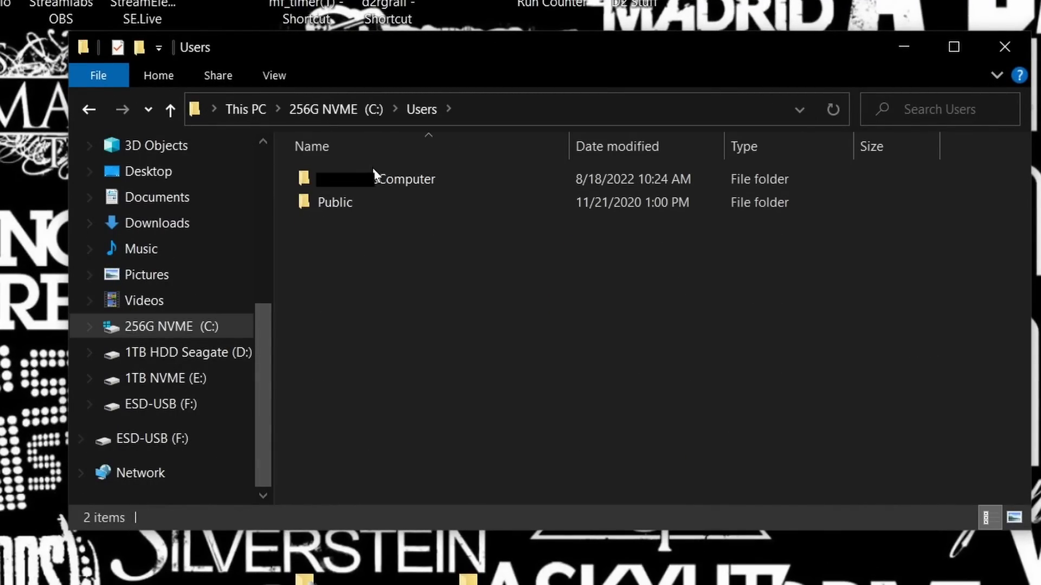
{"action": "double_click", "coordinate": [371, 179]}
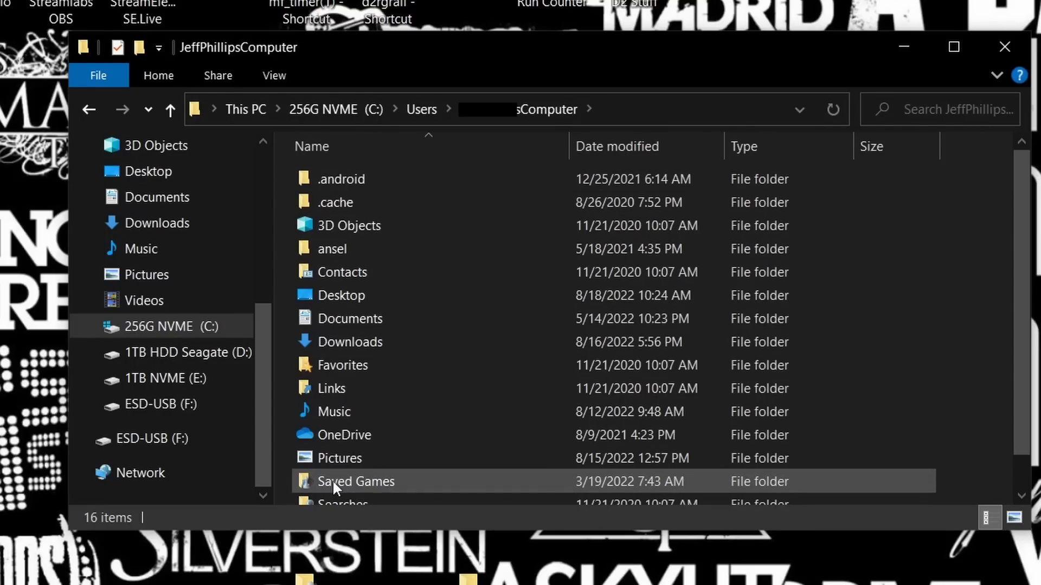
{"action": "double_click", "coordinate": [355, 481]}
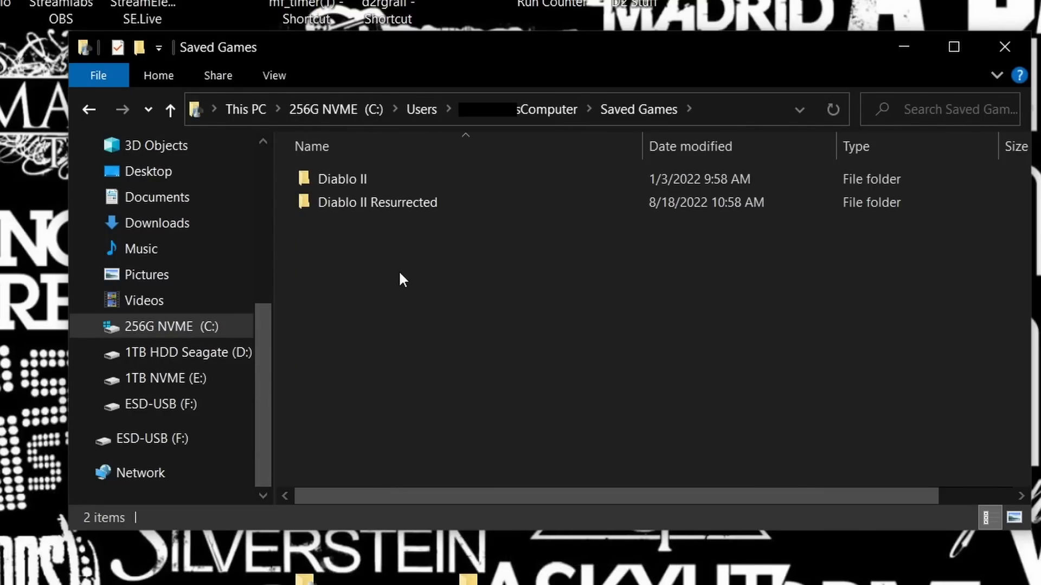
{"action": "double_click", "coordinate": [377, 202]}
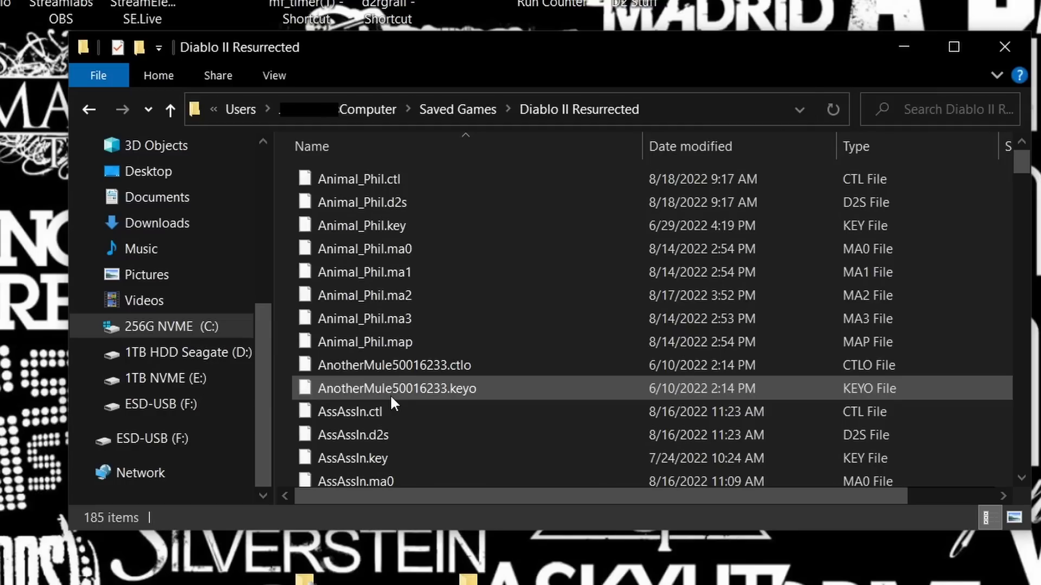
{"action": "scroll", "scroll_direction": "down", "scroll_amount": 3}
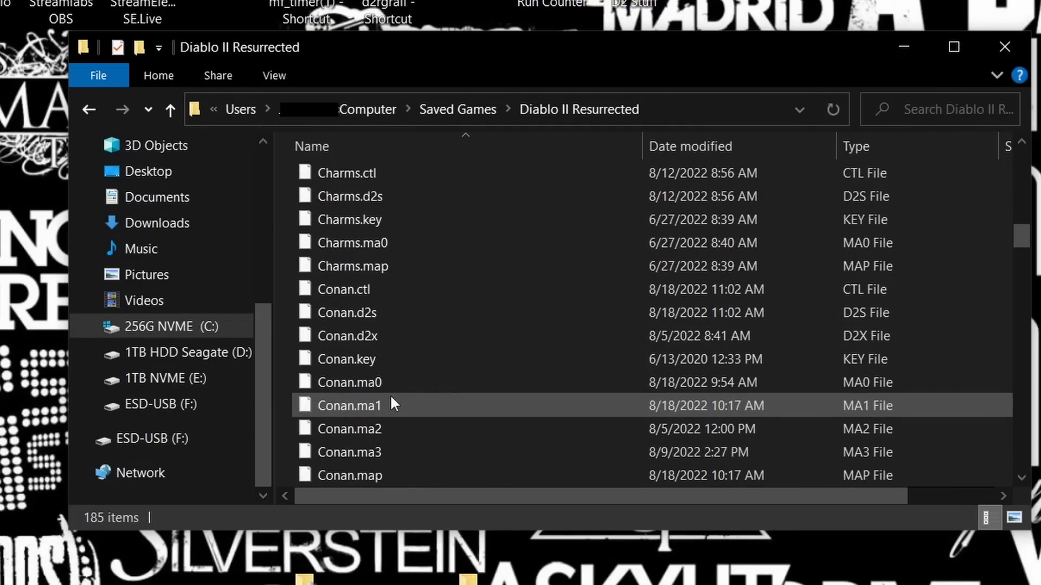
{"action": "scroll", "scroll_direction": "down", "scroll_amount": 3}
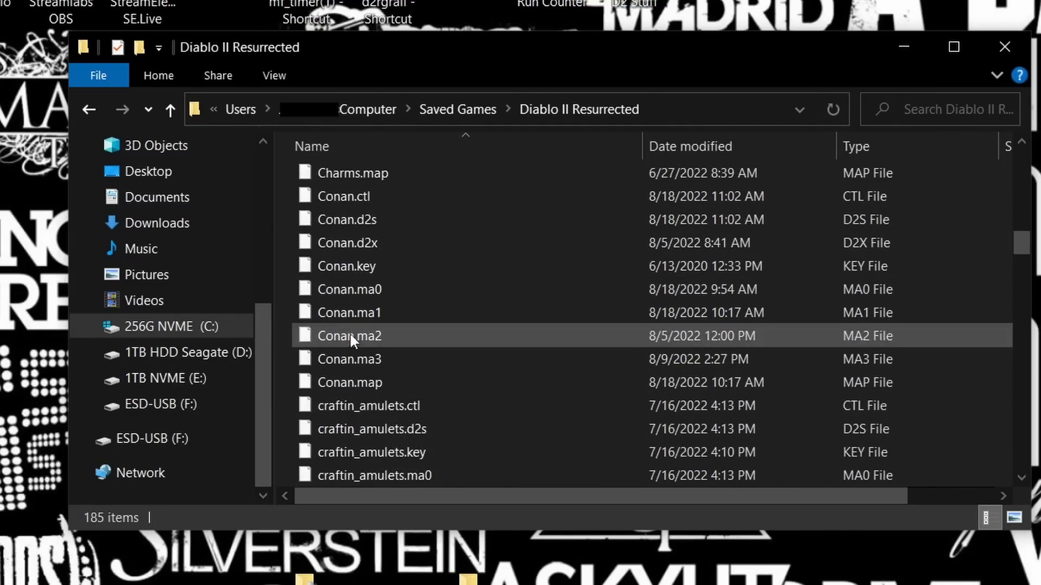
Step: Select the nine files from Conan.map to Conan.ctl and copy them
{"action": "left_click", "coordinate": [349, 382]}
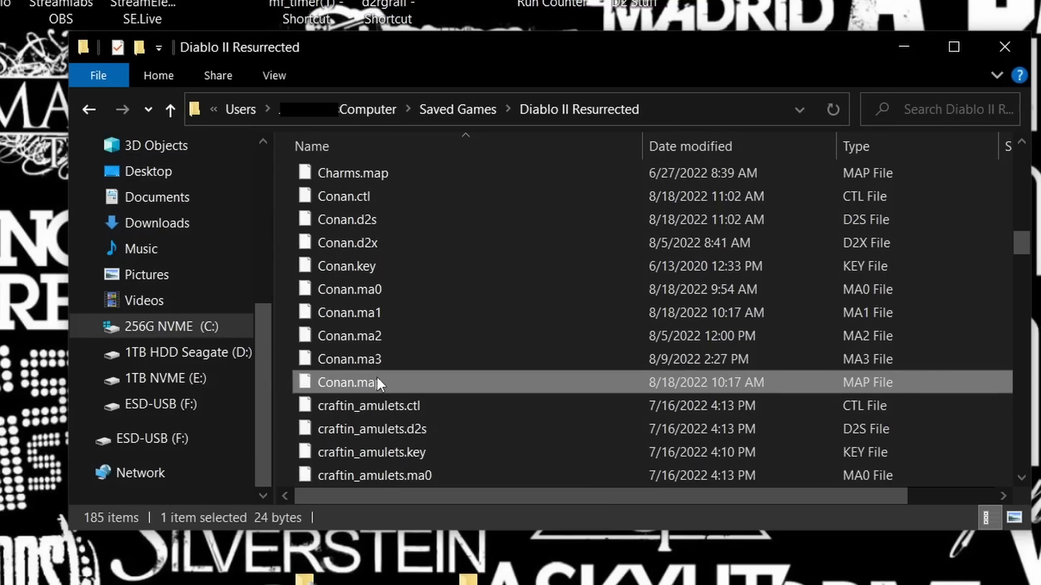
{"action": "left_click", "coordinate": [344, 196]}
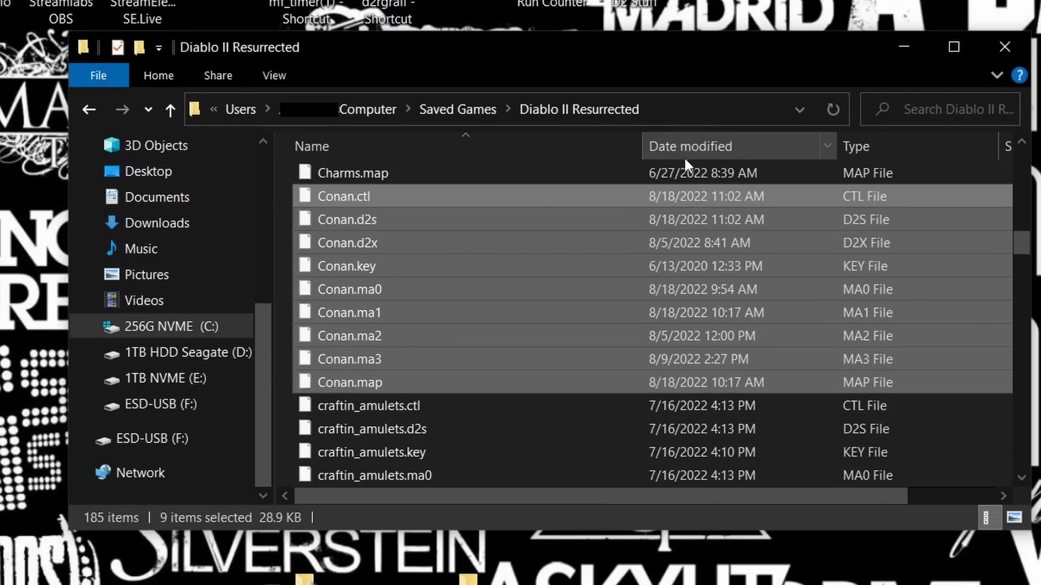
{"action": "mouse_move", "coordinate": [505, 348]}
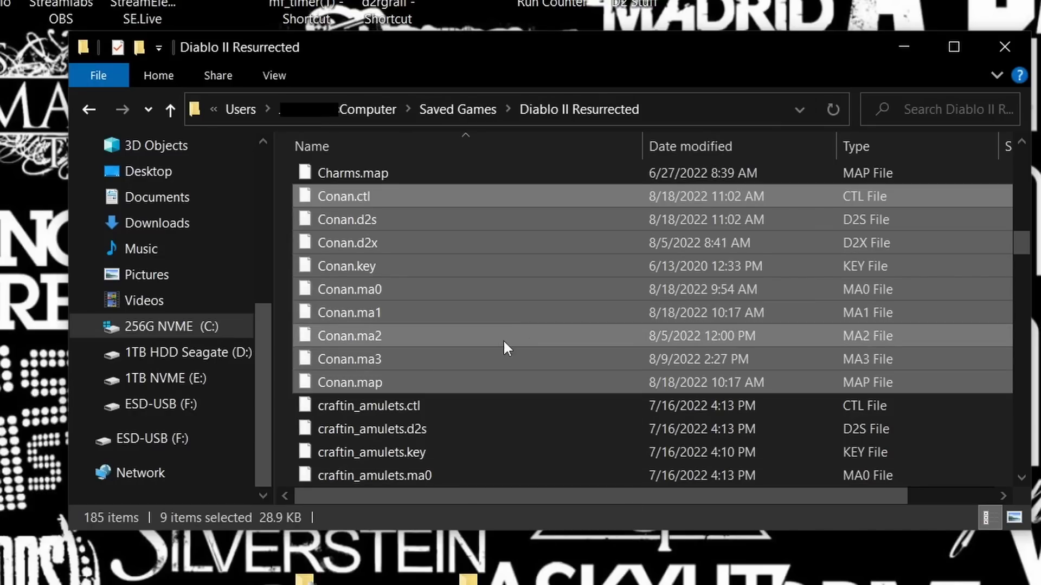
{"action": "right_click", "coordinate": [505, 348]}
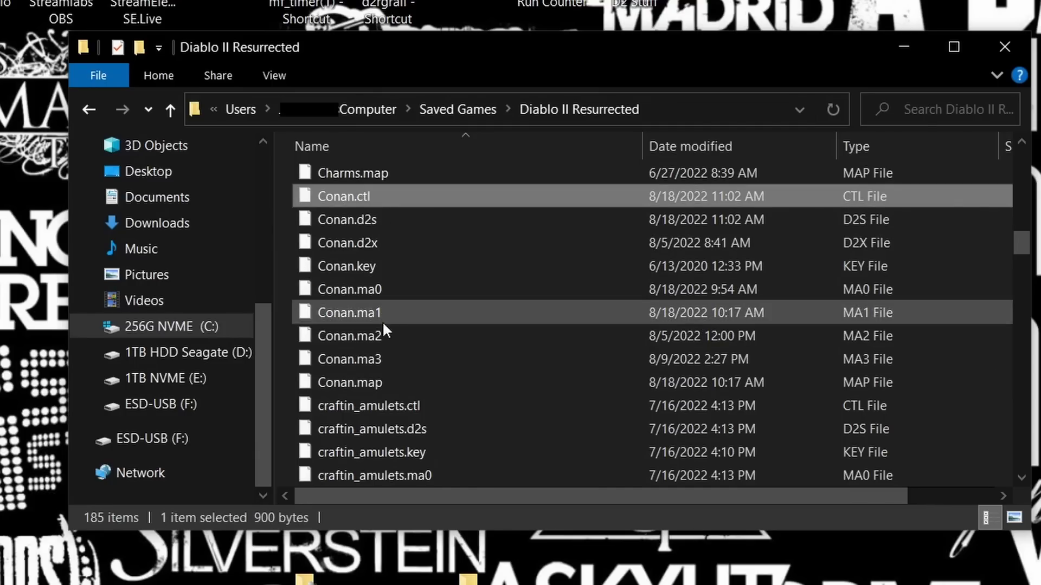
{"action": "left_click", "coordinate": [350, 382]}
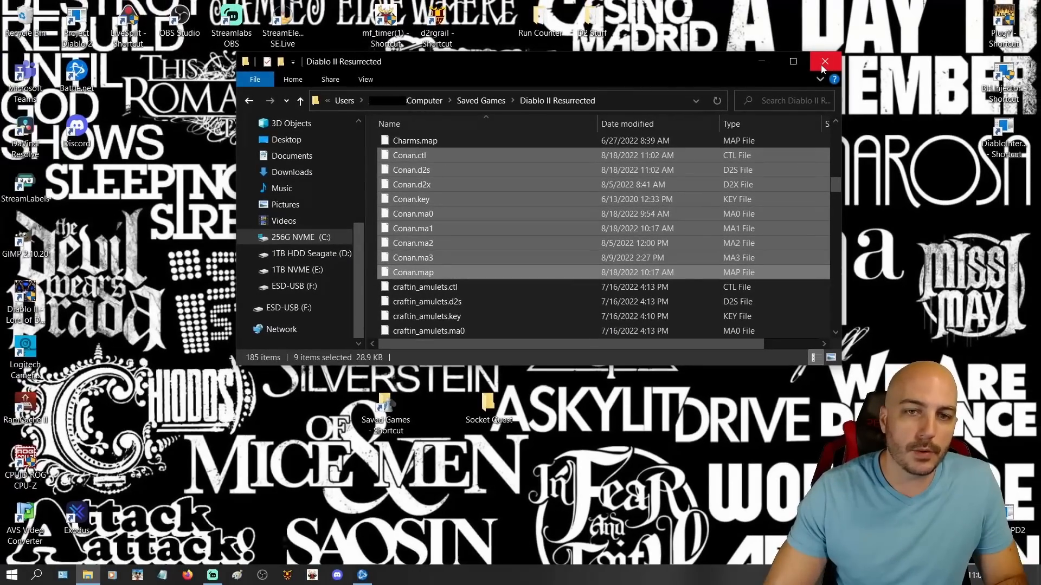
Step: Close the saved-games window and paste the Conan files into the desktop Socket Quest folder
{"action": "left_click", "coordinate": [824, 62]}
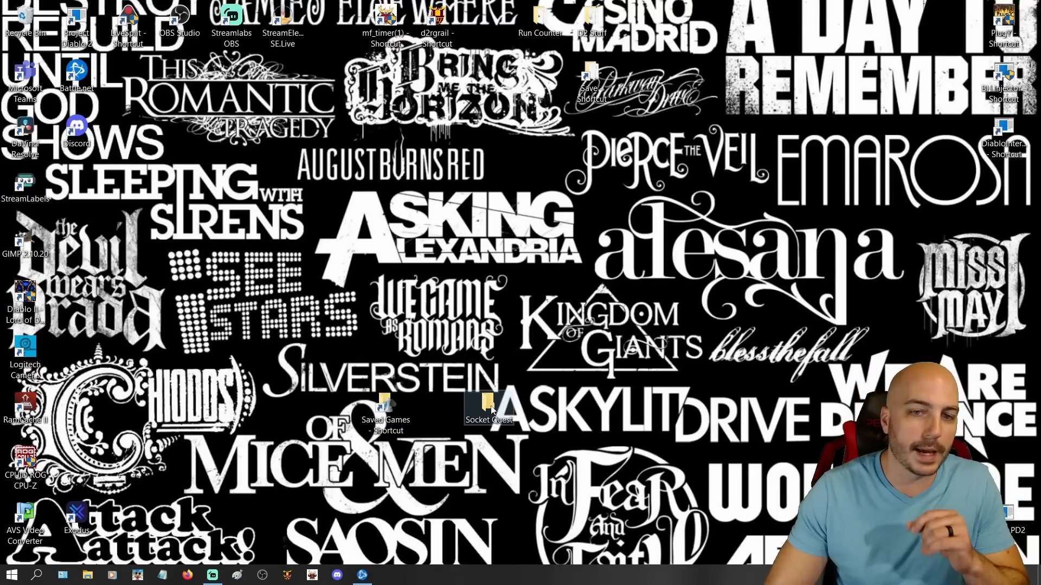
{"action": "double_click", "coordinate": [488, 405]}
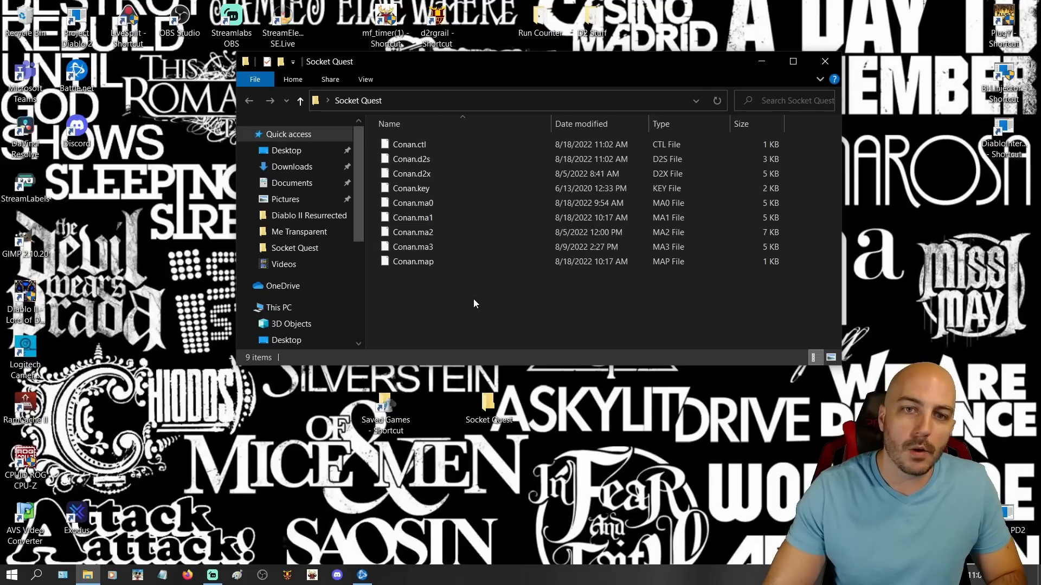
{"action": "right_click", "coordinate": [475, 303]}
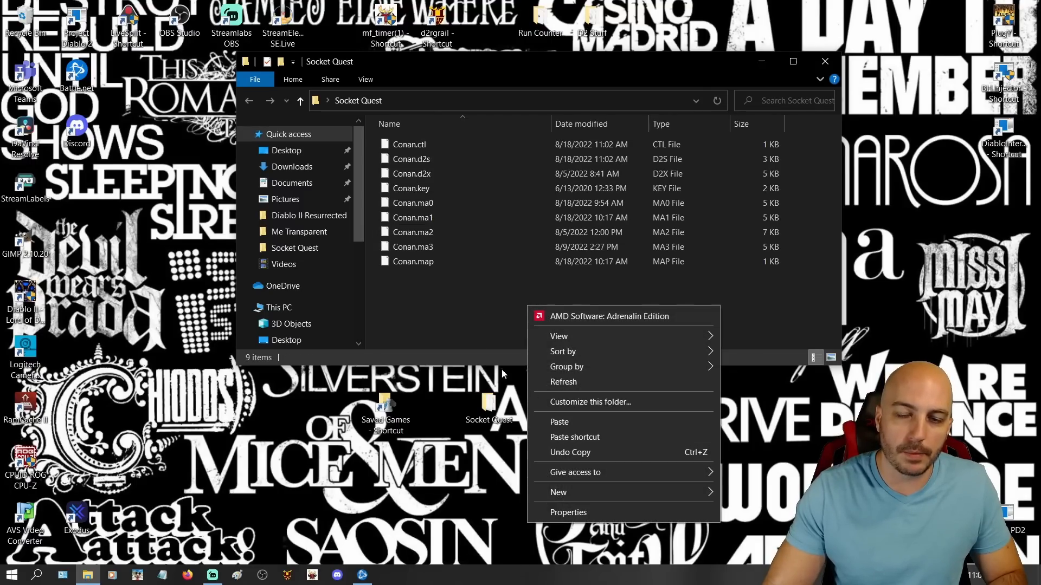
{"action": "left_click", "coordinate": [413, 231]}
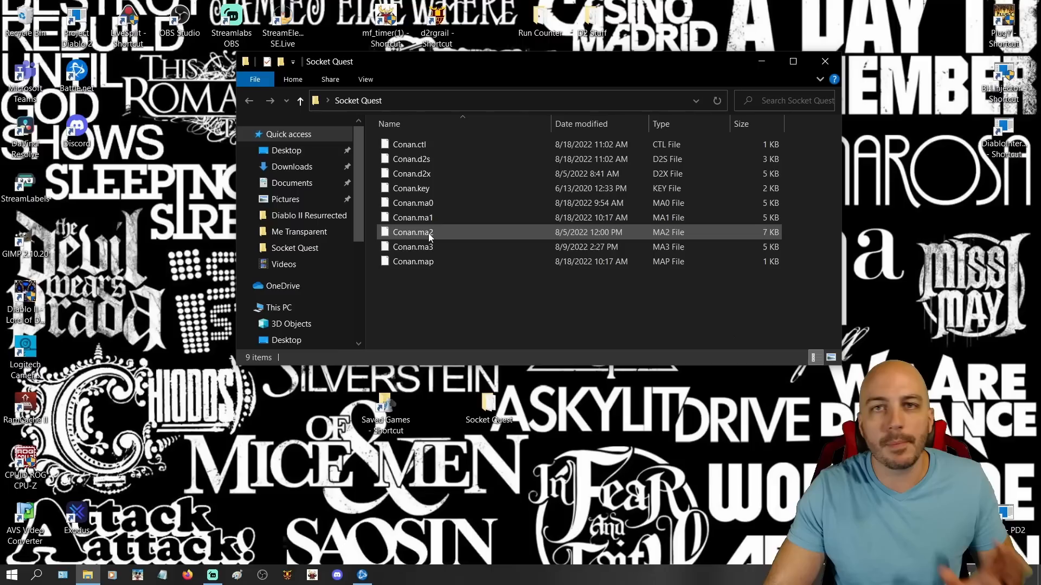
{"action": "mouse_move", "coordinate": [413, 231]}
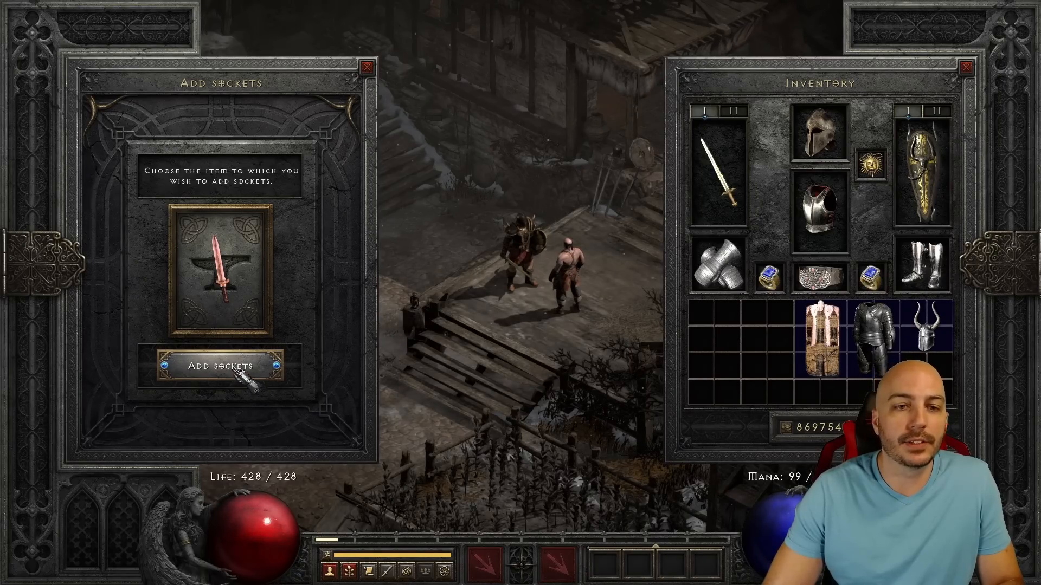
Step: Add sockets to Conan's sword, store it and check the Shared stash tabs
{"action": "left_click", "coordinate": [224, 366]}
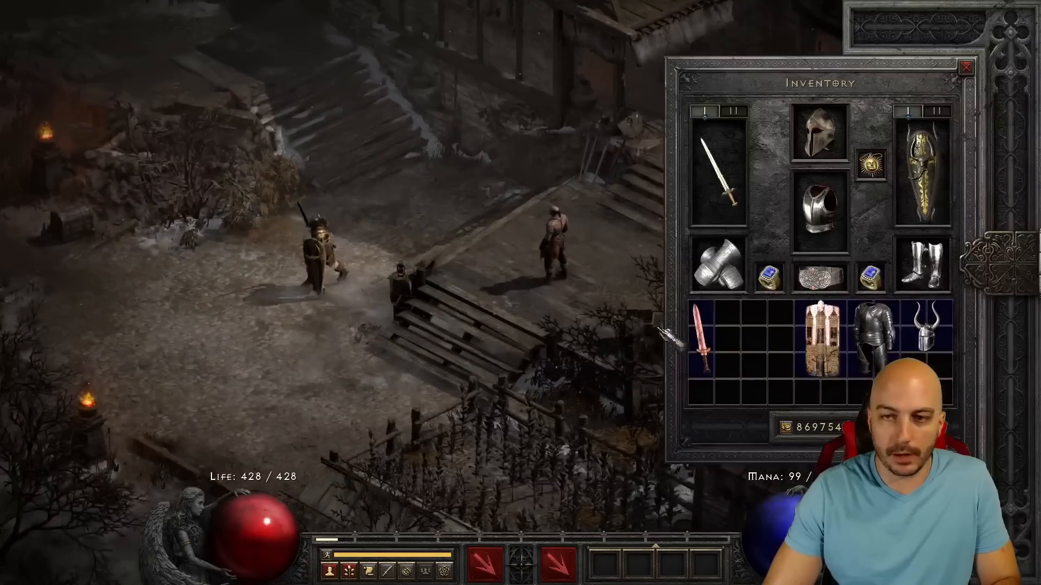
{"action": "mouse_move", "coordinate": [700, 335]}
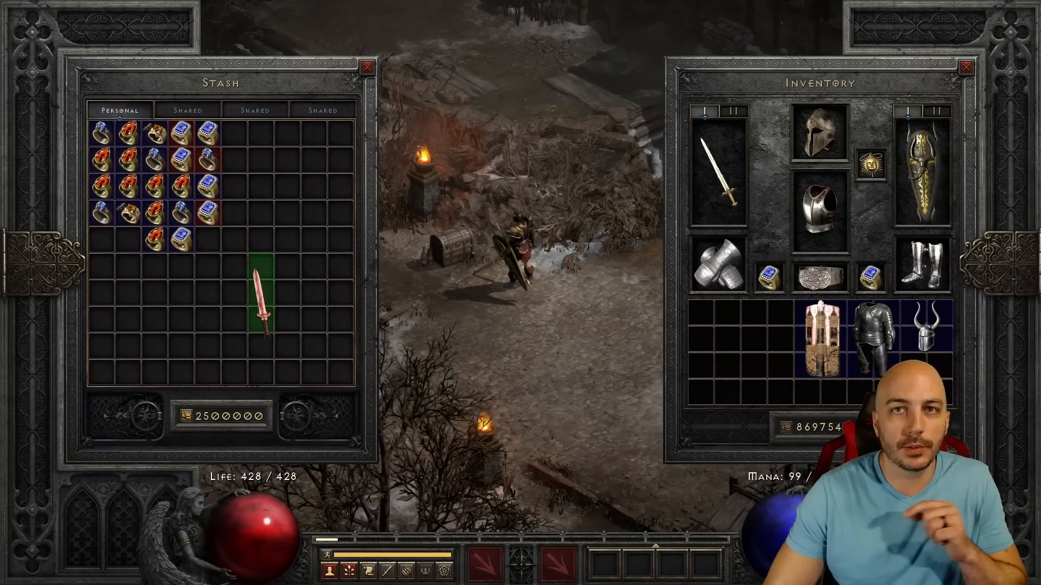
{"action": "left_click", "coordinate": [187, 110]}
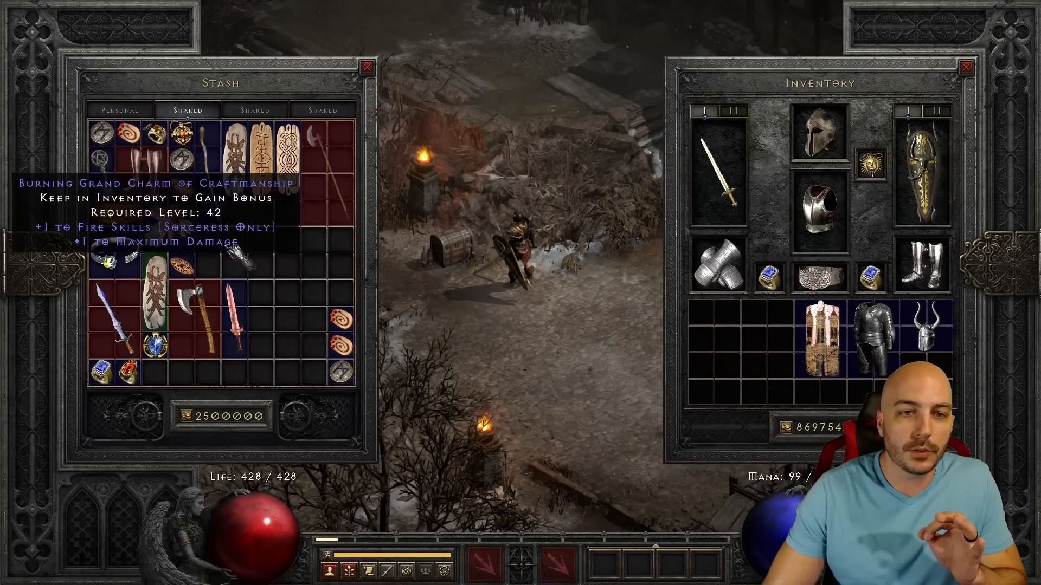
{"action": "left_click", "coordinate": [119, 110]}
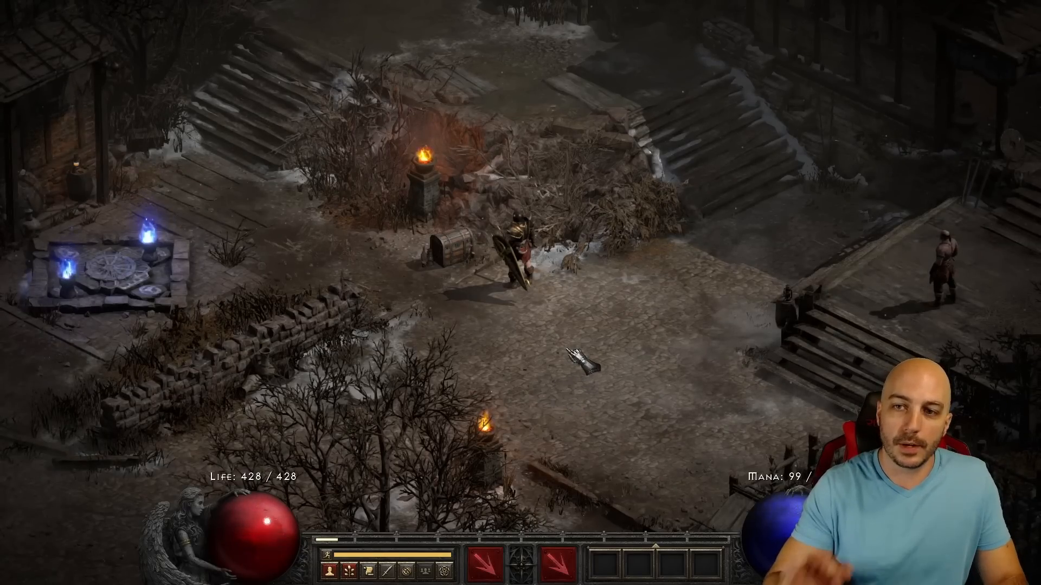
{"action": "key", "text": "Escape"}
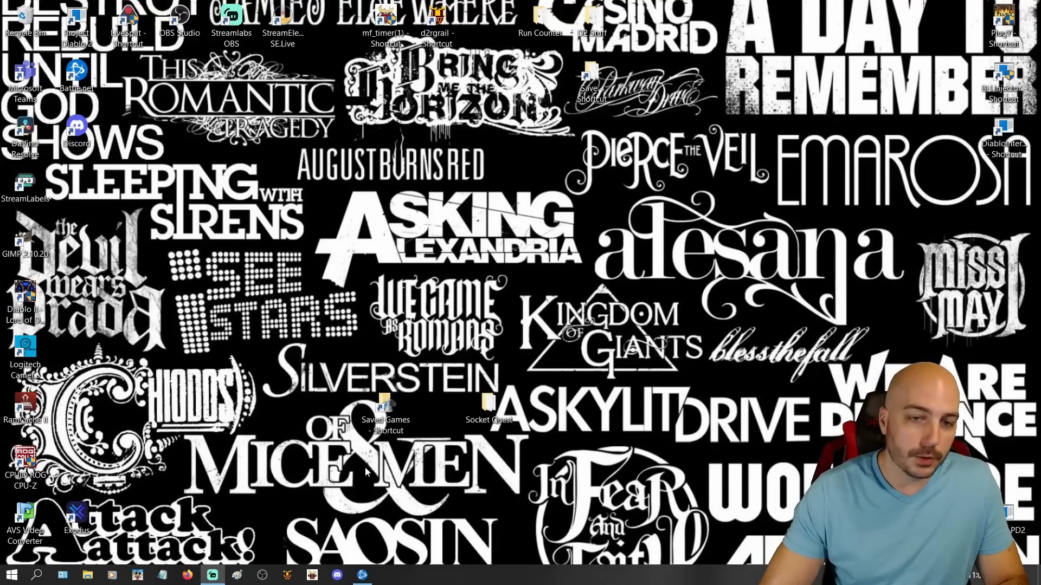
Step: Remove the nine Conan files from the Diablo II Resurrected saves folder, then close it
{"action": "double_click", "coordinate": [386, 398]}
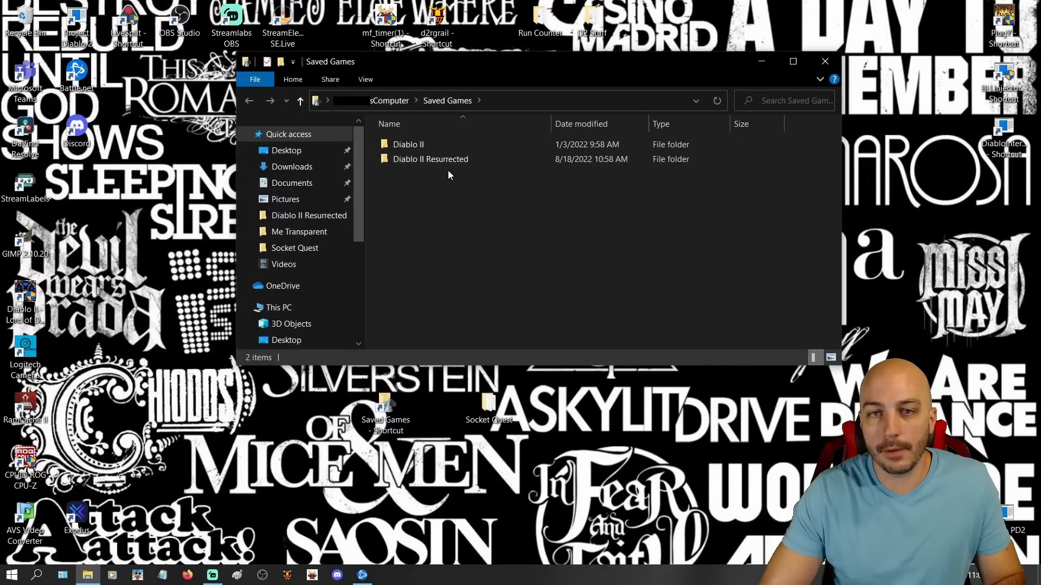
{"action": "double_click", "coordinate": [430, 159]}
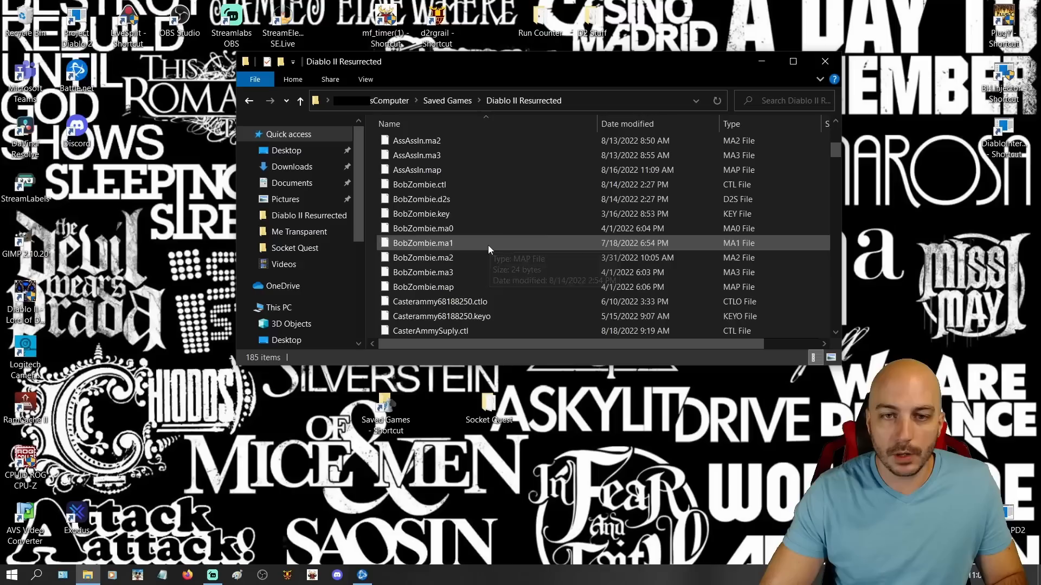
{"action": "scroll", "scroll_direction": "down", "scroll_amount": 3}
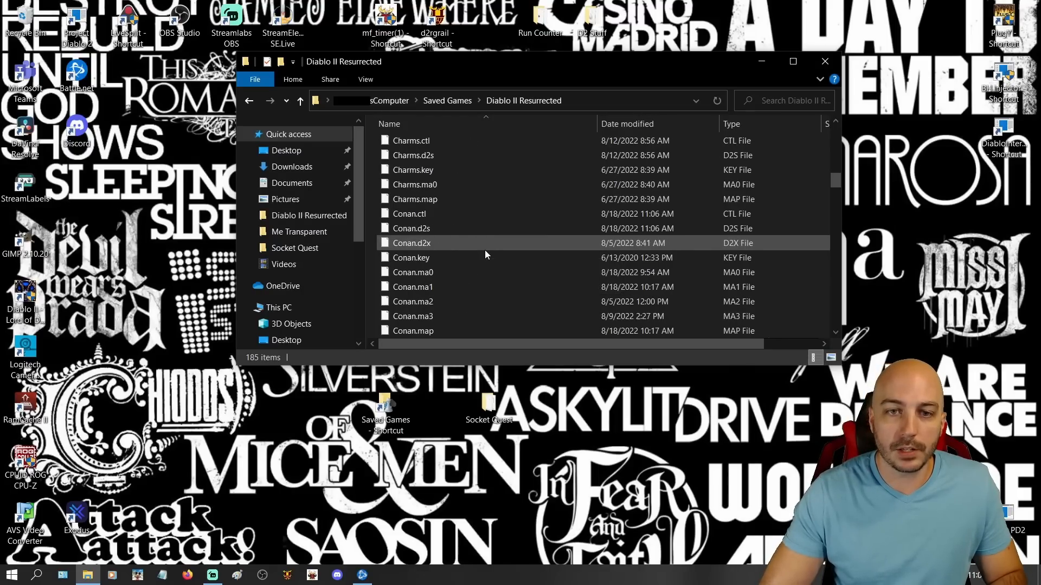
{"action": "scroll", "scroll_direction": "down", "scroll_amount": 3}
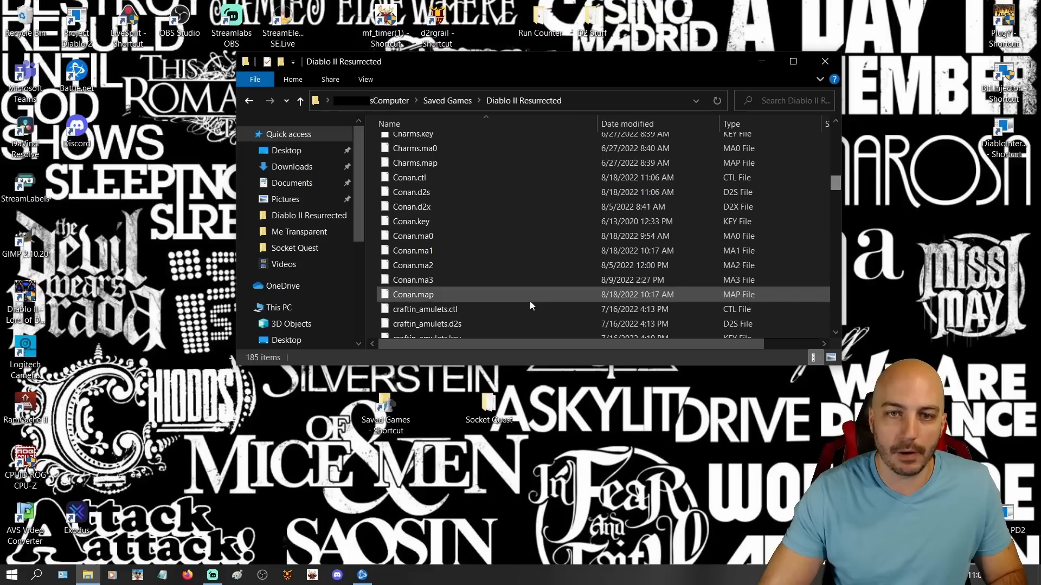
{"action": "left_click", "coordinate": [408, 177]}
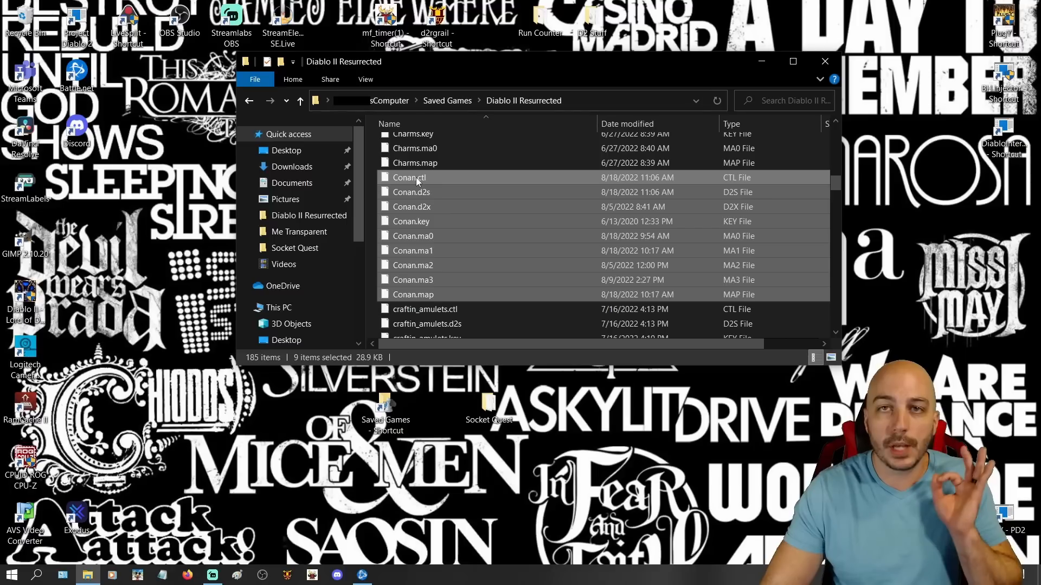
{"action": "mouse_move", "coordinate": [421, 206]}
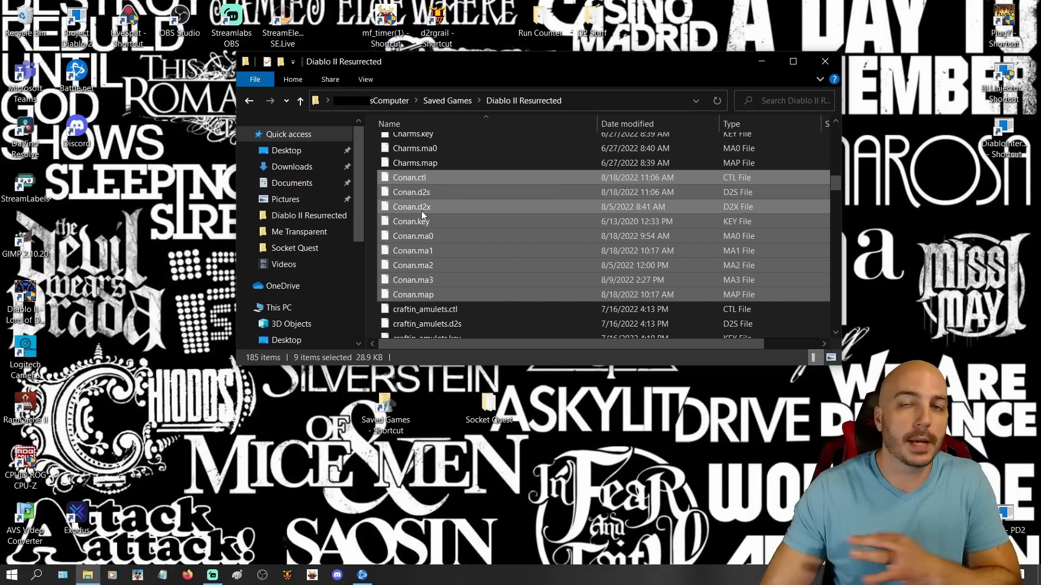
{"action": "mouse_move", "coordinate": [452, 252]}
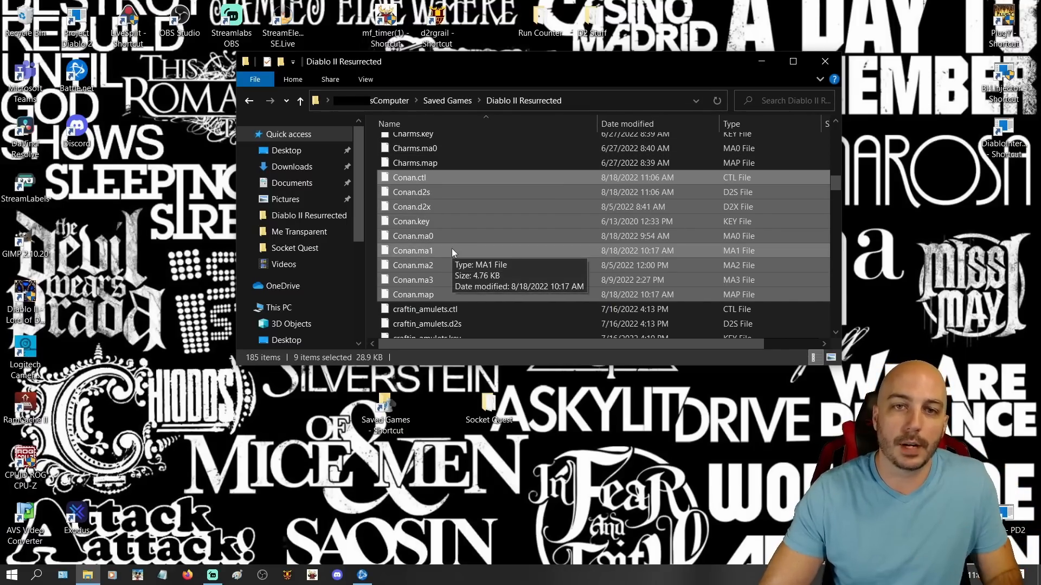
{"action": "mouse_move", "coordinate": [375, 151]}
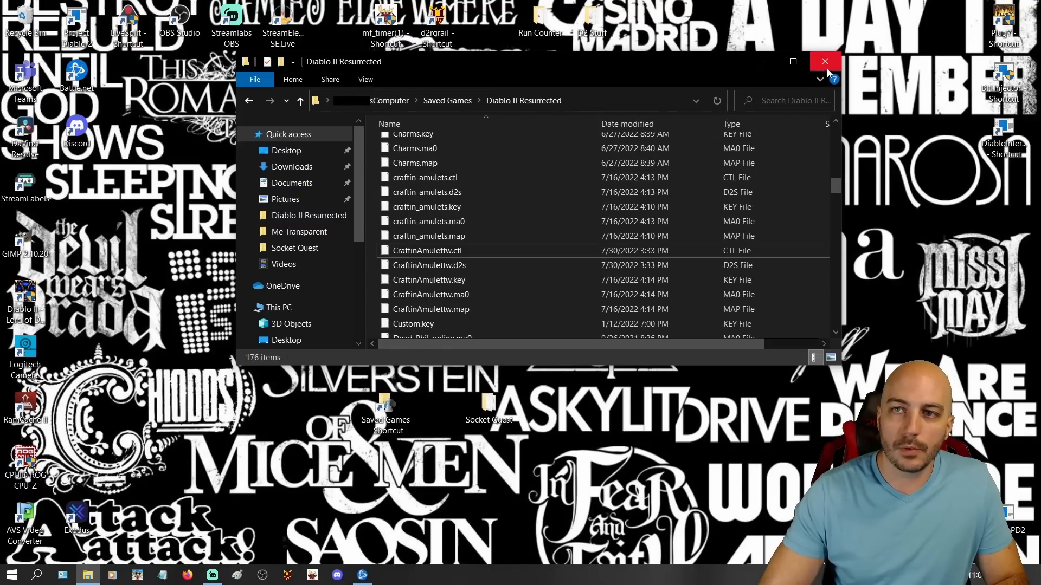
{"action": "left_click", "coordinate": [825, 61]}
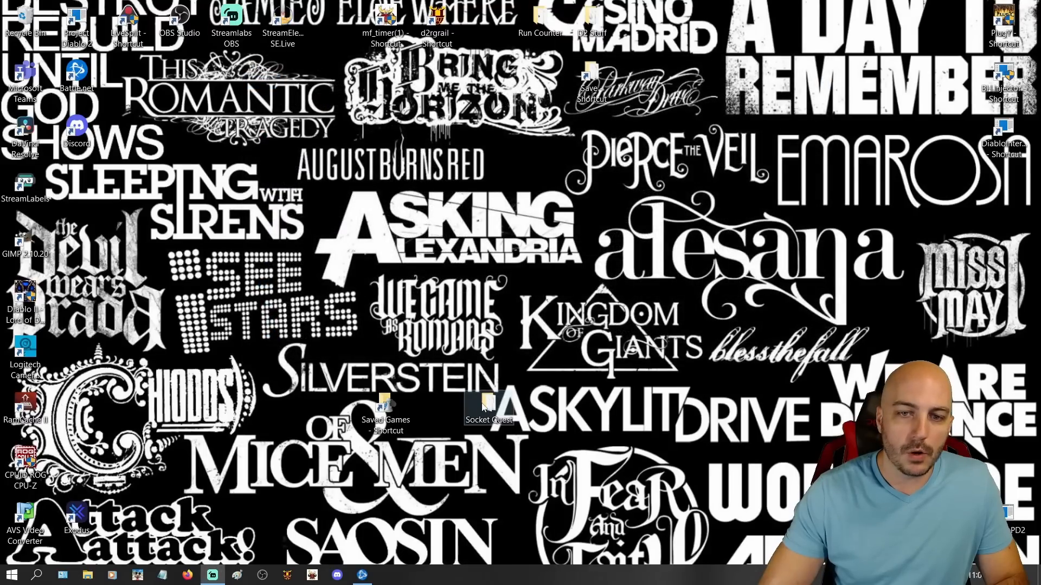
Step: Open the Saved Games shortcut and its Diablo II Resurrected folder
{"action": "double_click", "coordinate": [489, 408]}
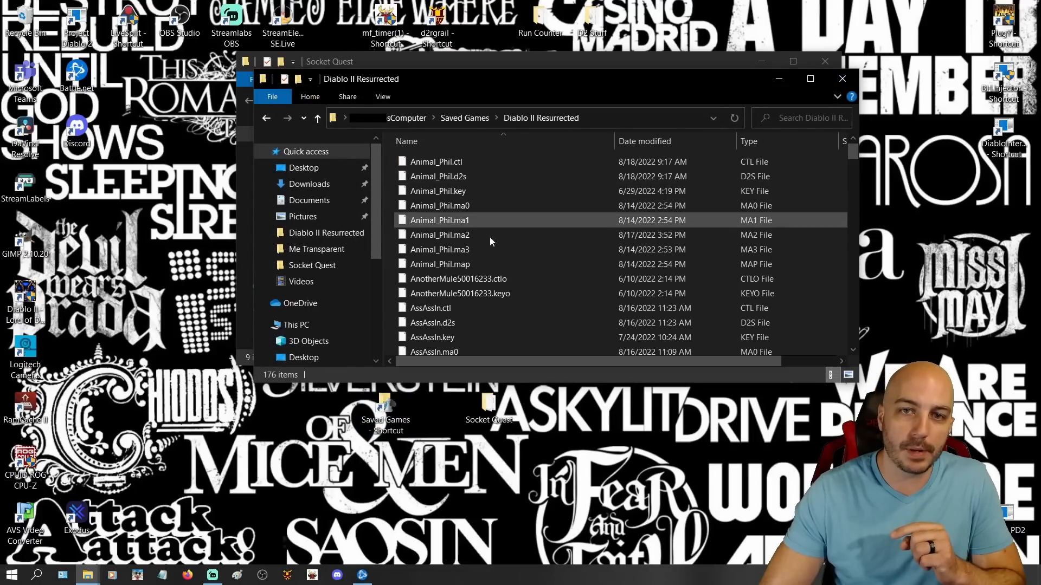
{"action": "left_click", "coordinate": [459, 293]}
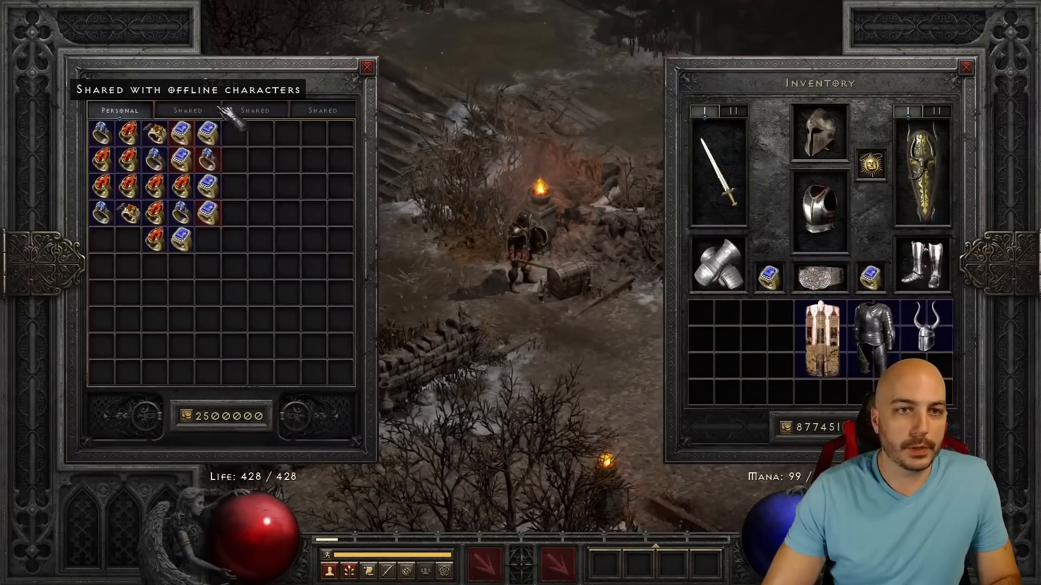
Step: View the Shared stash tab, then click at the screen's top-right corner
{"action": "left_click", "coordinate": [187, 110]}
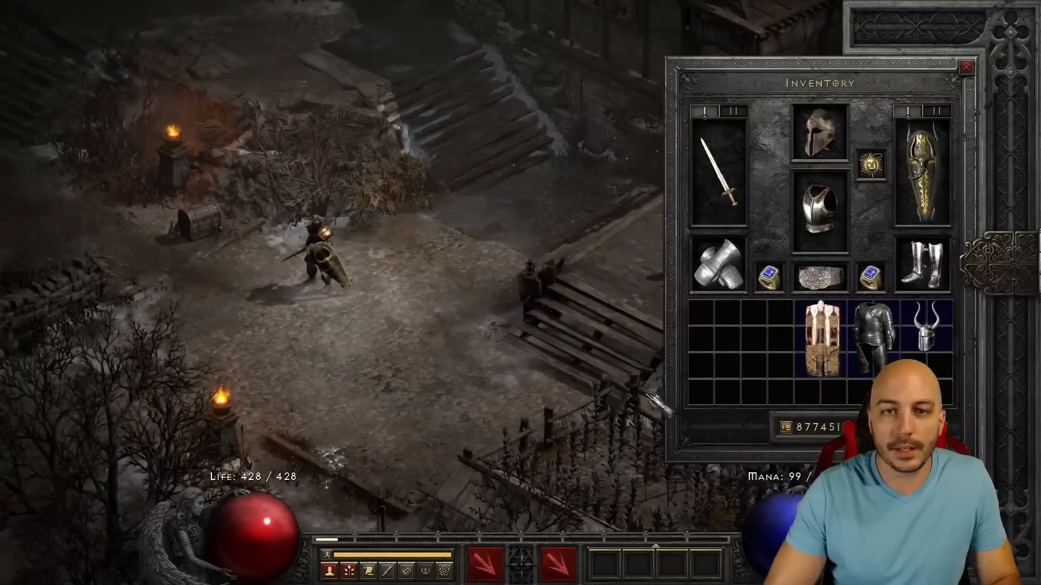
{"action": "left_click", "coordinate": [967, 64]}
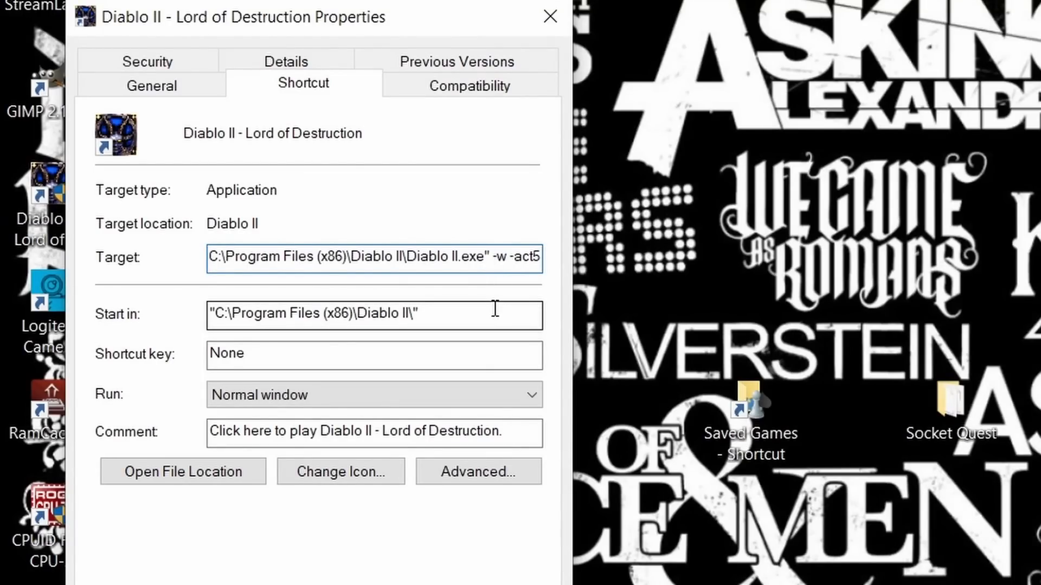
{"action": "mouse_move", "coordinate": [564, 316]}
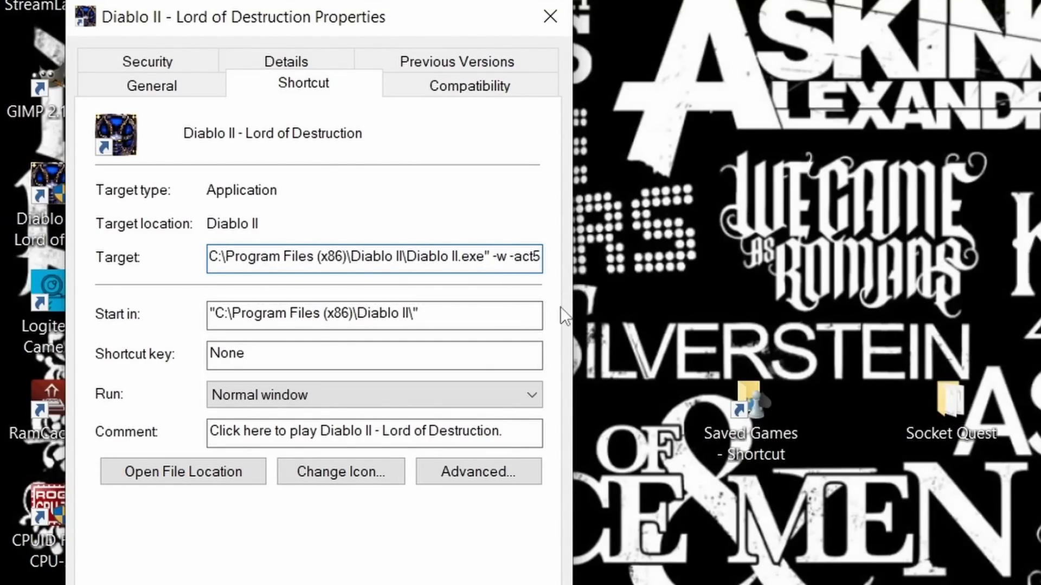
{"action": "mouse_move", "coordinate": [556, 366]}
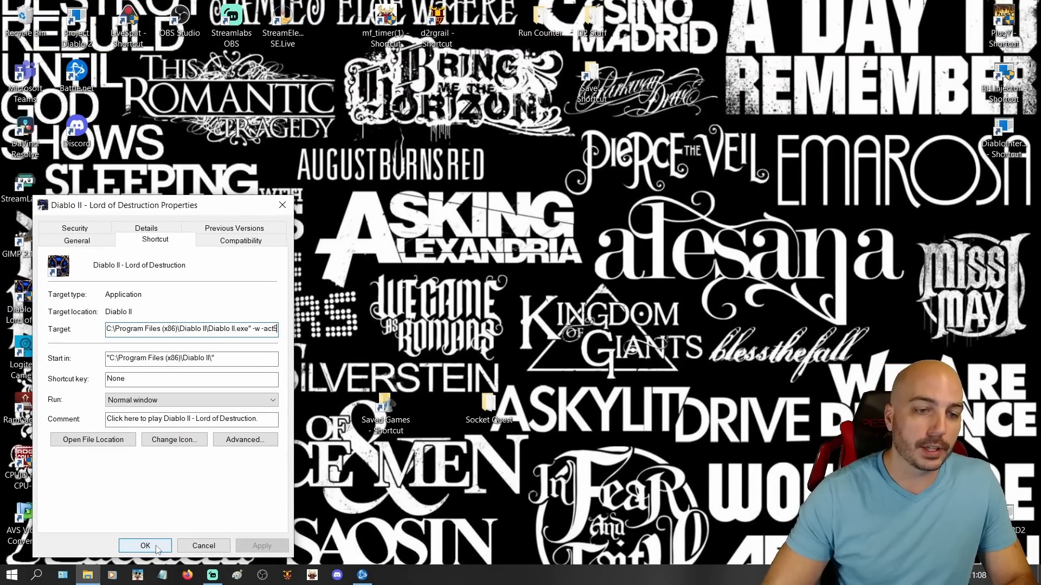
Step: Confirm the LoD shortcut's Target with -w -act5 using OK
{"action": "left_click", "coordinate": [145, 546]}
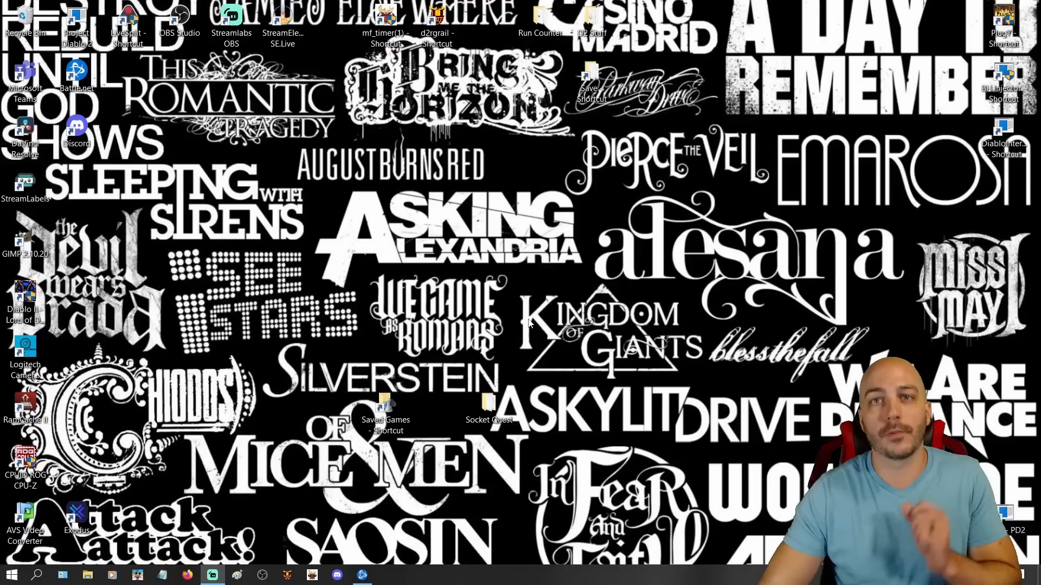
{"action": "mouse_move", "coordinate": [332, 356]}
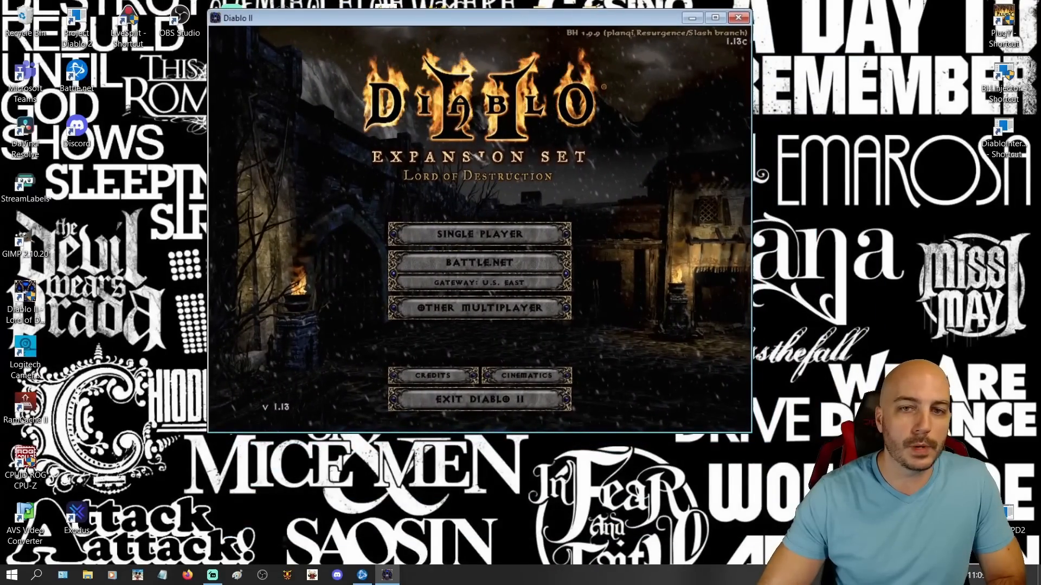
Step: Choose Single Player, Create New Character, and pick the Sorceress class
{"action": "left_click", "coordinate": [479, 234]}
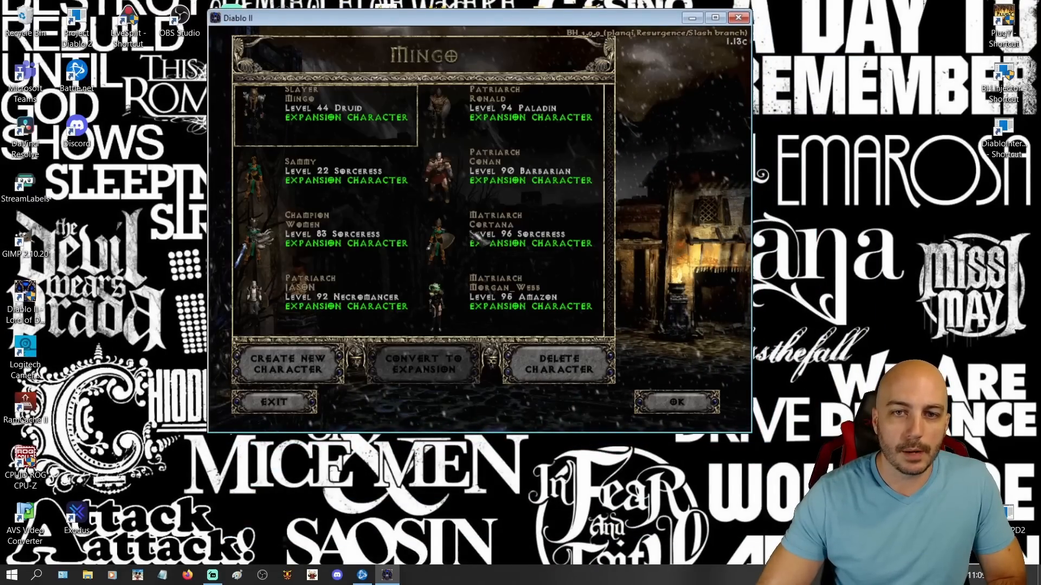
{"action": "left_click", "coordinate": [286, 363]}
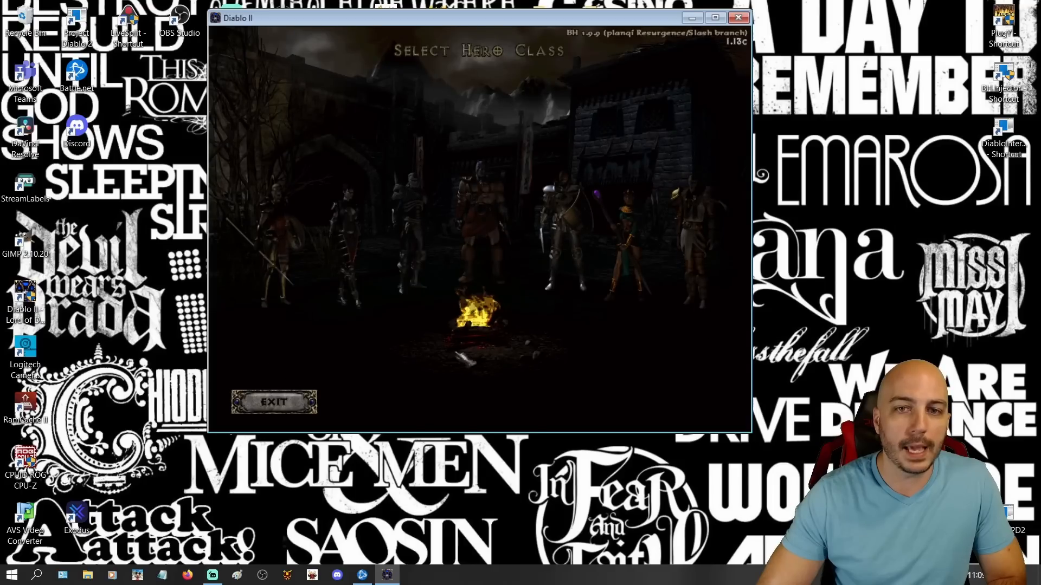
{"action": "left_click", "coordinate": [630, 240]}
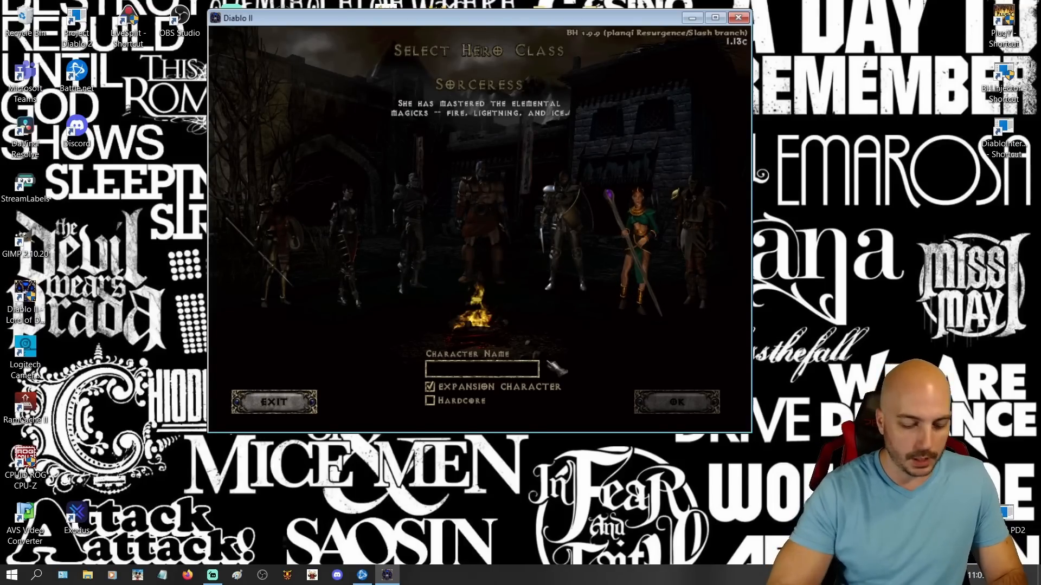
Step: Name the Sorceress 'Butt' and confirm character creation
{"action": "type", "text": "Butt"}
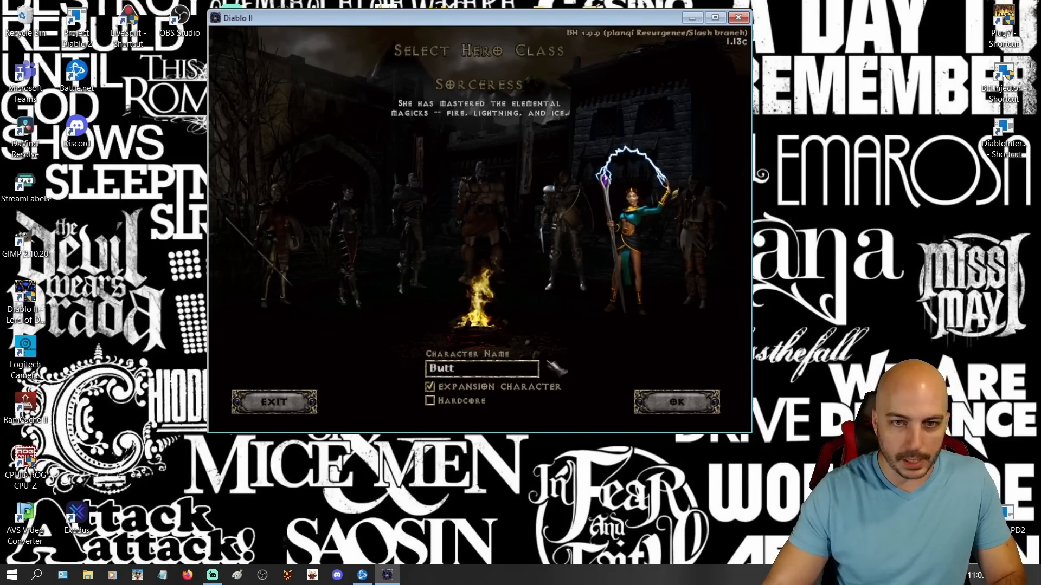
{"action": "left_click", "coordinate": [676, 402]}
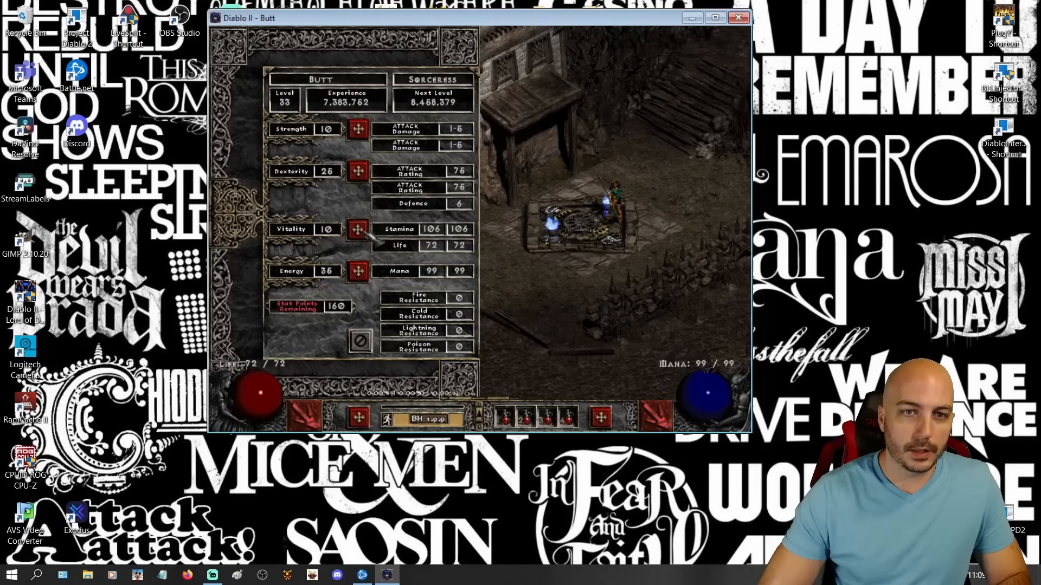
Step: Raise Butt's Vitality to 60 with repeated + clicks, then switch to the skill tree
{"action": "left_click", "coordinate": [358, 229]}
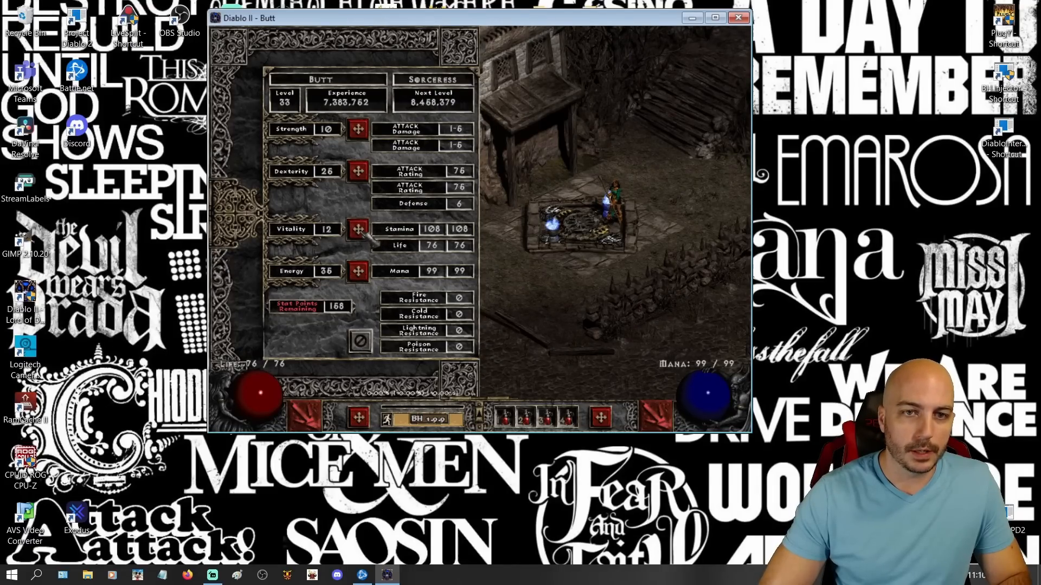
{"action": "left_click", "coordinate": [357, 229]}
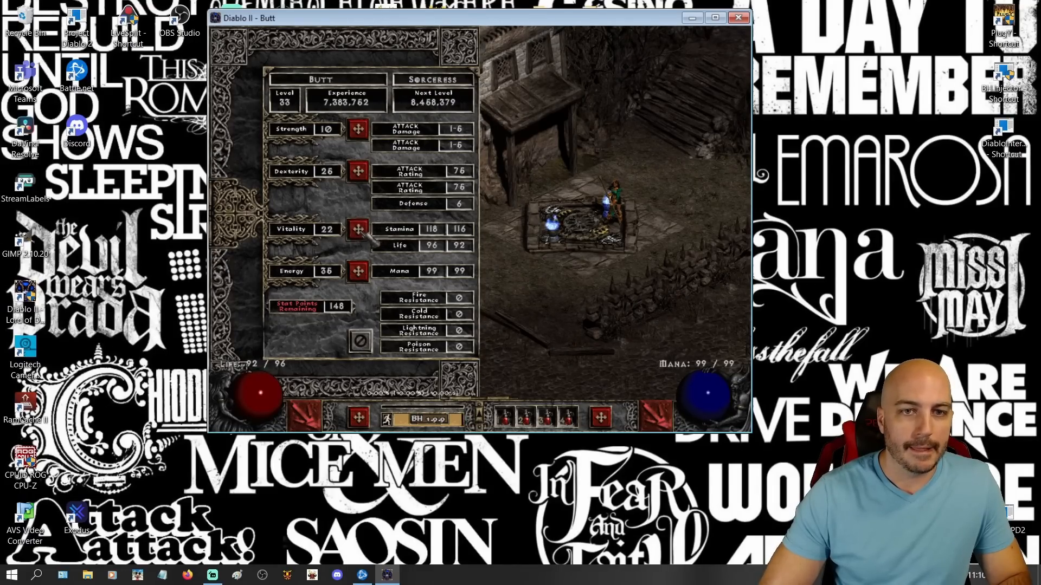
{"action": "left_click", "coordinate": [358, 228]}
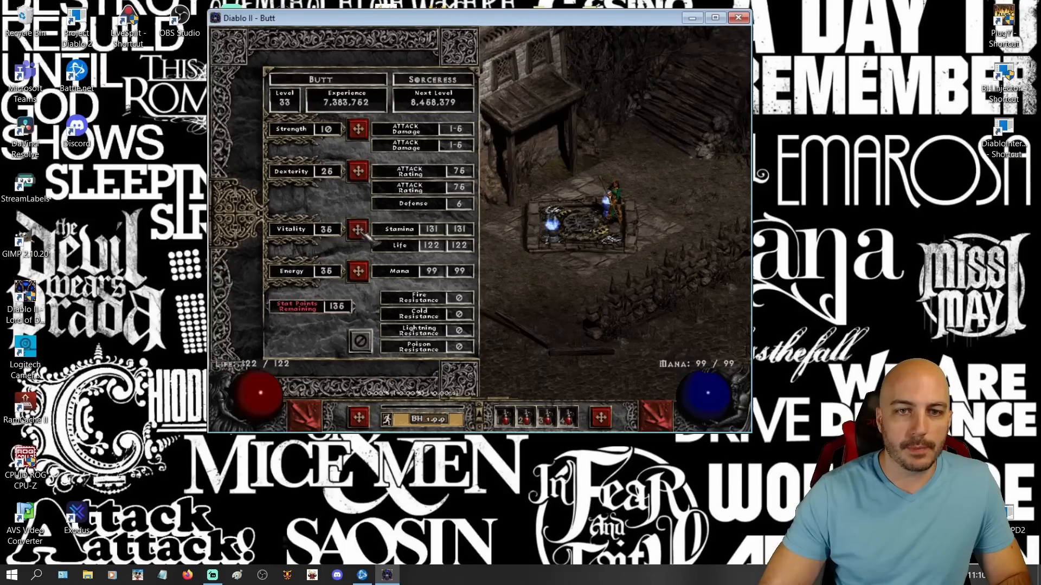
{"action": "left_click", "coordinate": [358, 229]}
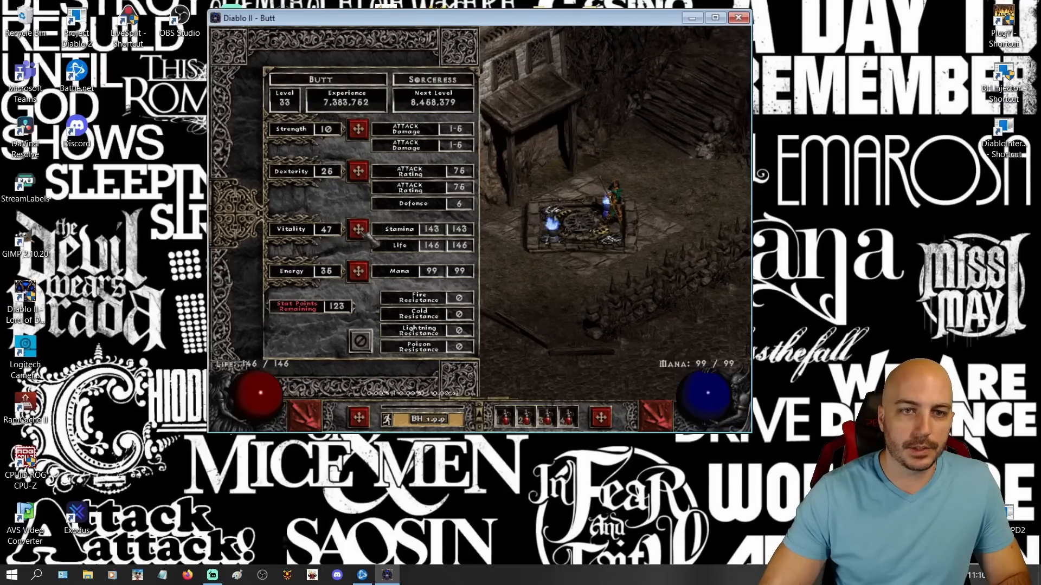
{"action": "left_click", "coordinate": [357, 229]}
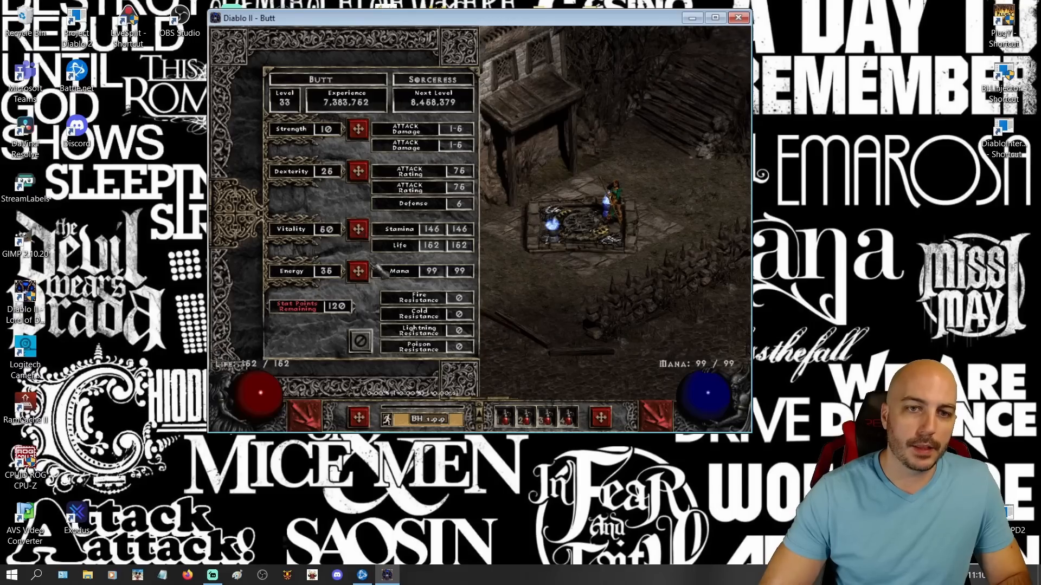
{"action": "left_click", "coordinate": [357, 271]}
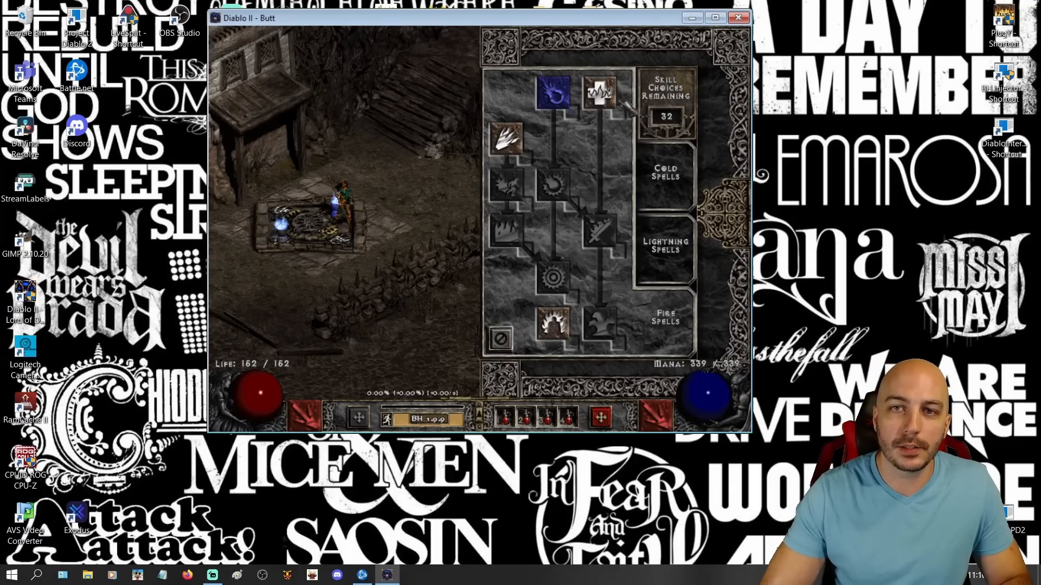
Step: Put skill points into Teleport up to level 10, then into Warmth in the fire tree
{"action": "left_click", "coordinate": [597, 236]}
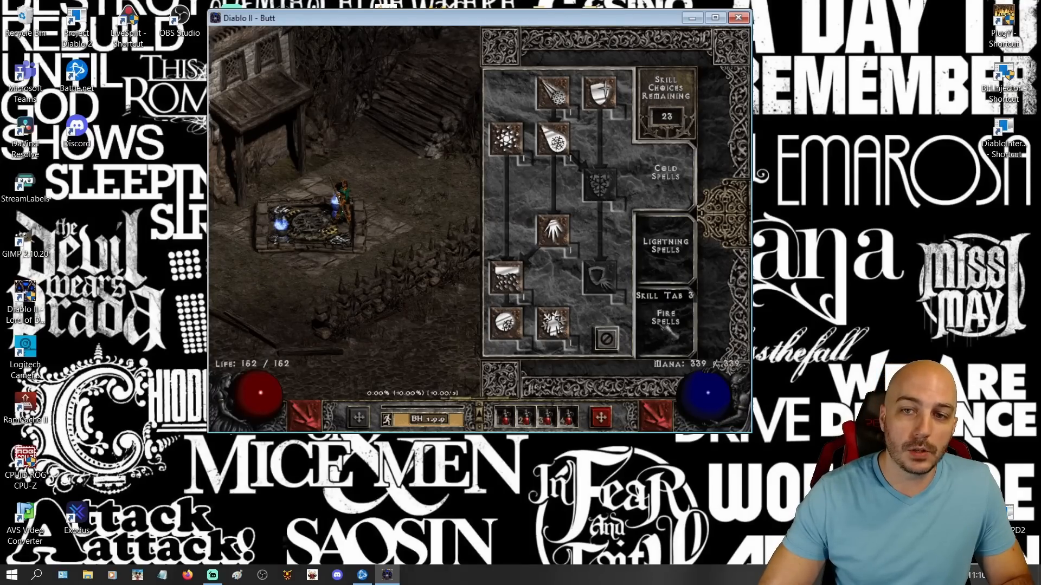
{"action": "mouse_move", "coordinate": [598, 234]}
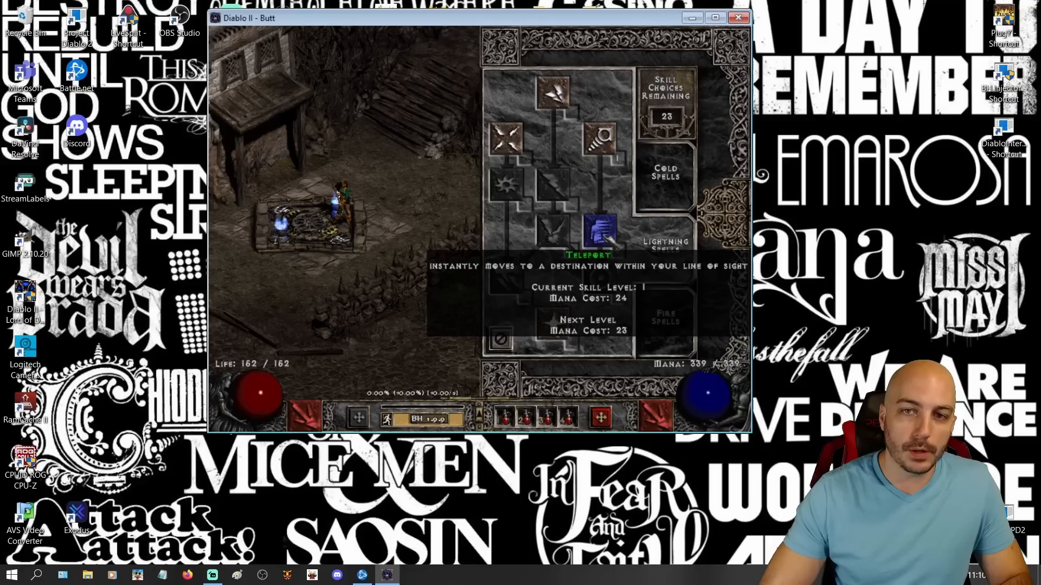
{"action": "left_click", "coordinate": [597, 233]}
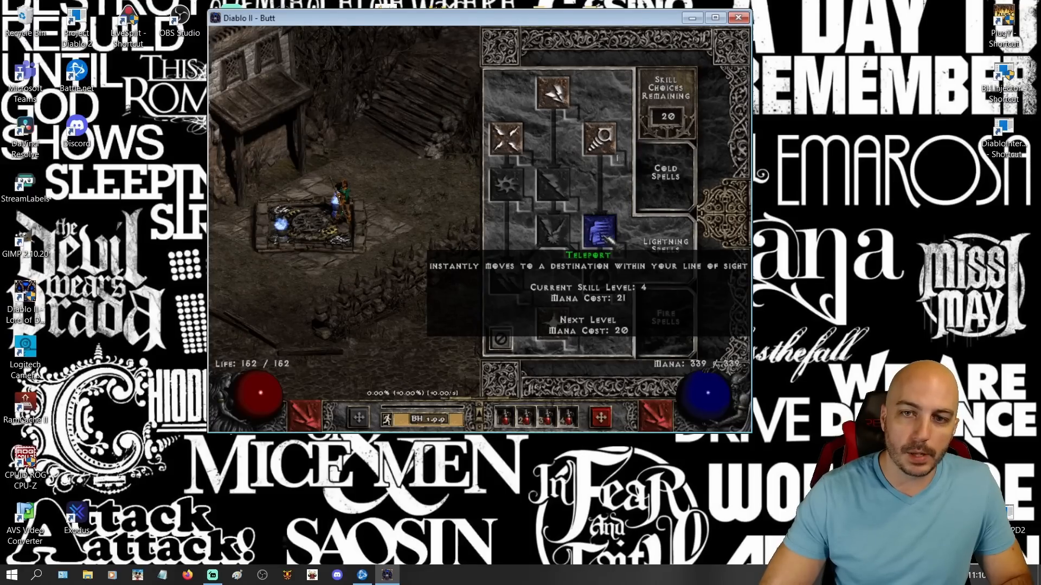
{"action": "left_click", "coordinate": [598, 233]}
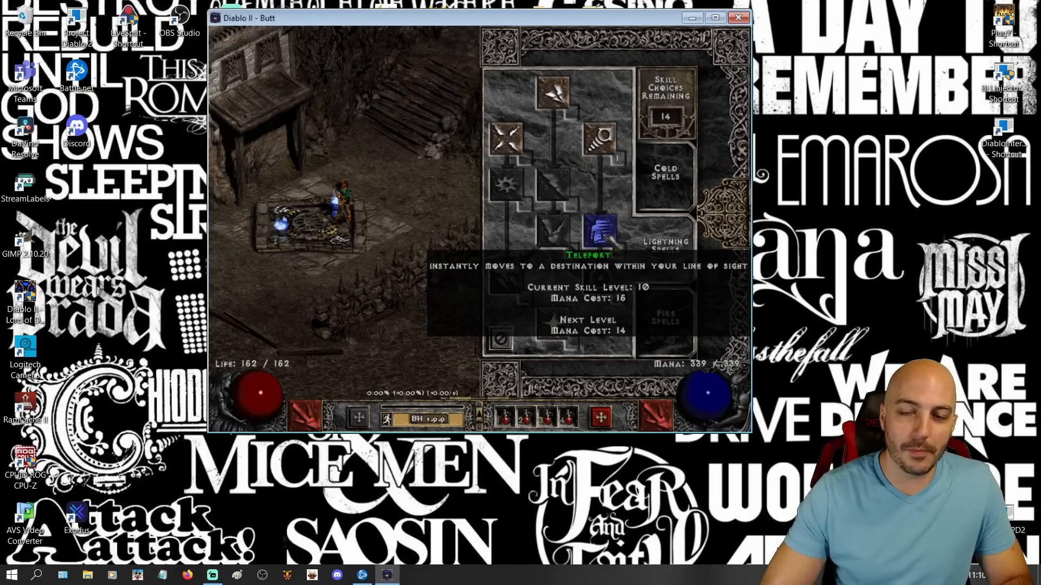
{"action": "left_click", "coordinate": [598, 232]}
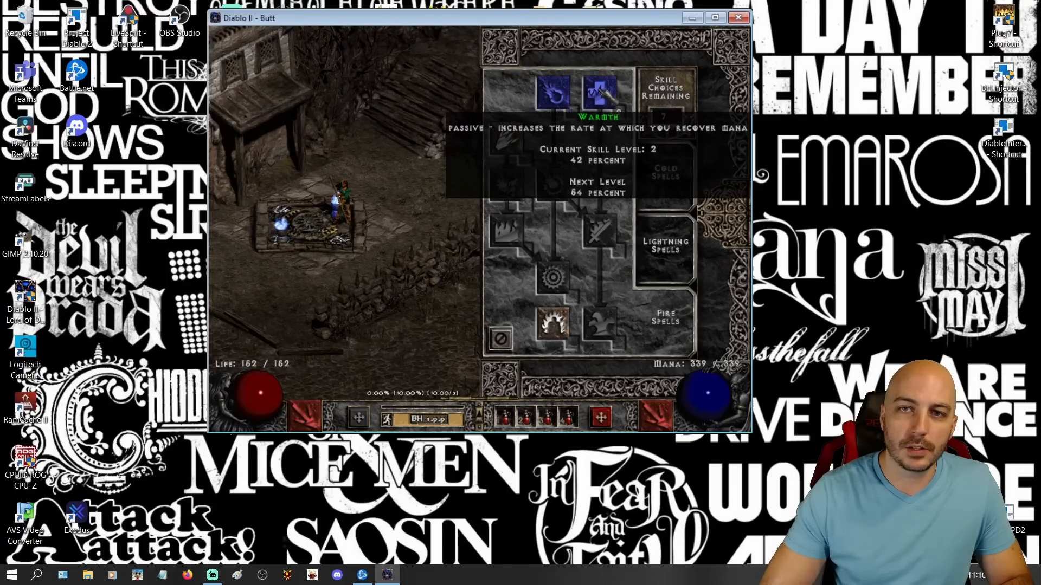
{"action": "left_click", "coordinate": [596, 93]}
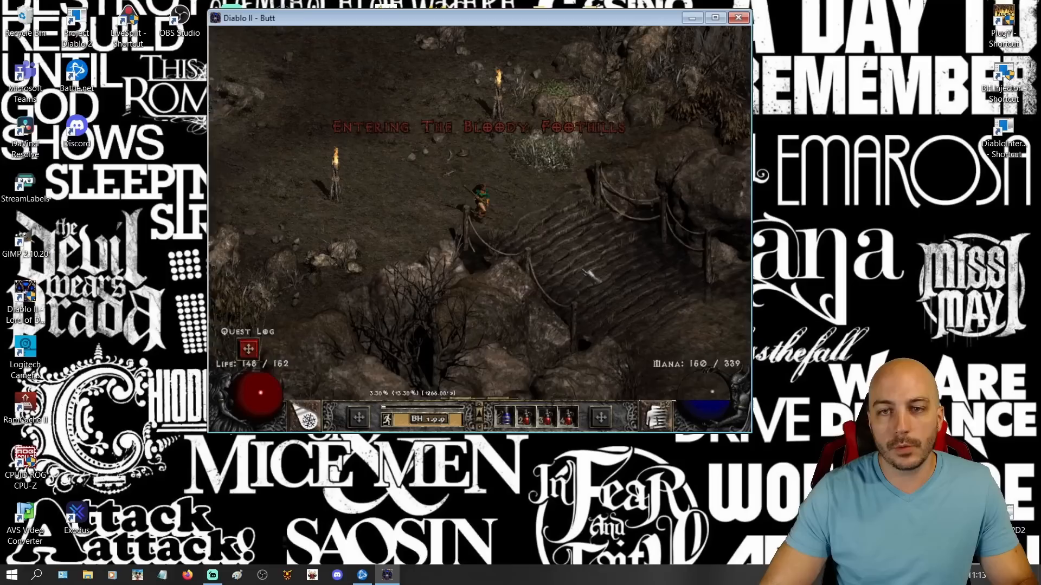
Step: Save and exit, then re-enter the game with Butt
{"action": "key", "text": "Escape"}
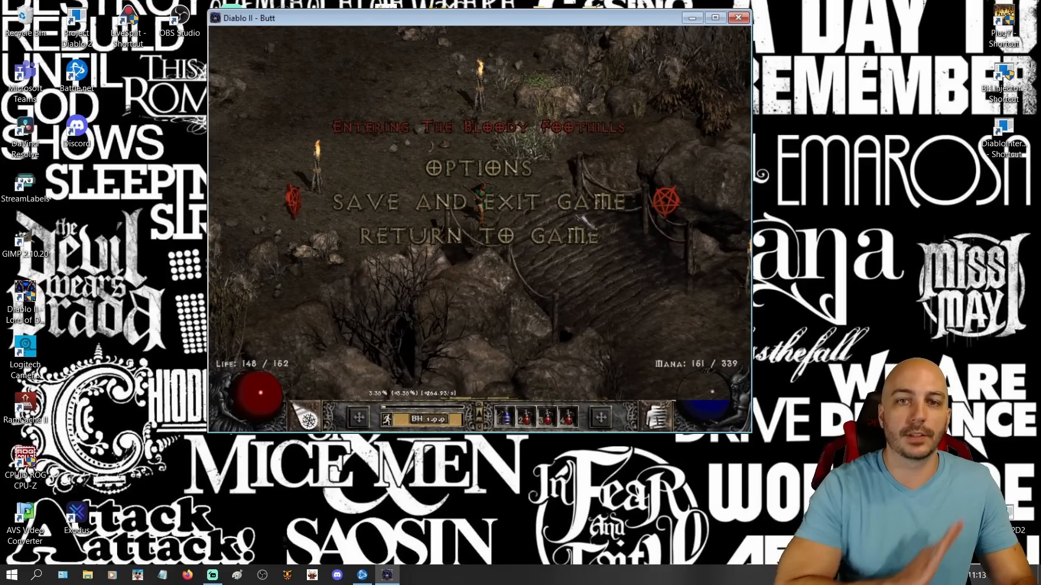
{"action": "left_click", "coordinate": [473, 202]}
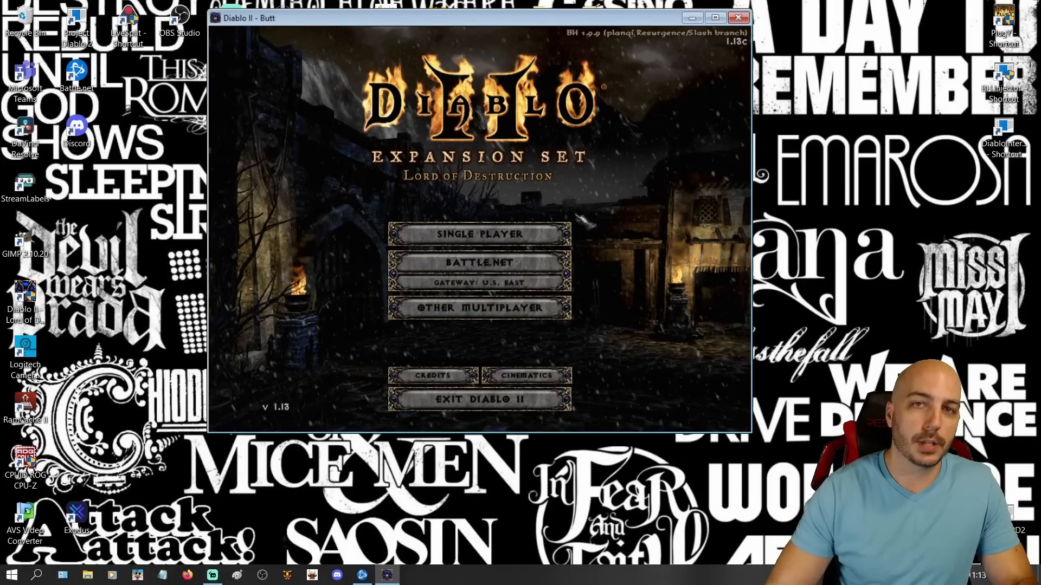
{"action": "left_click", "coordinate": [479, 233]}
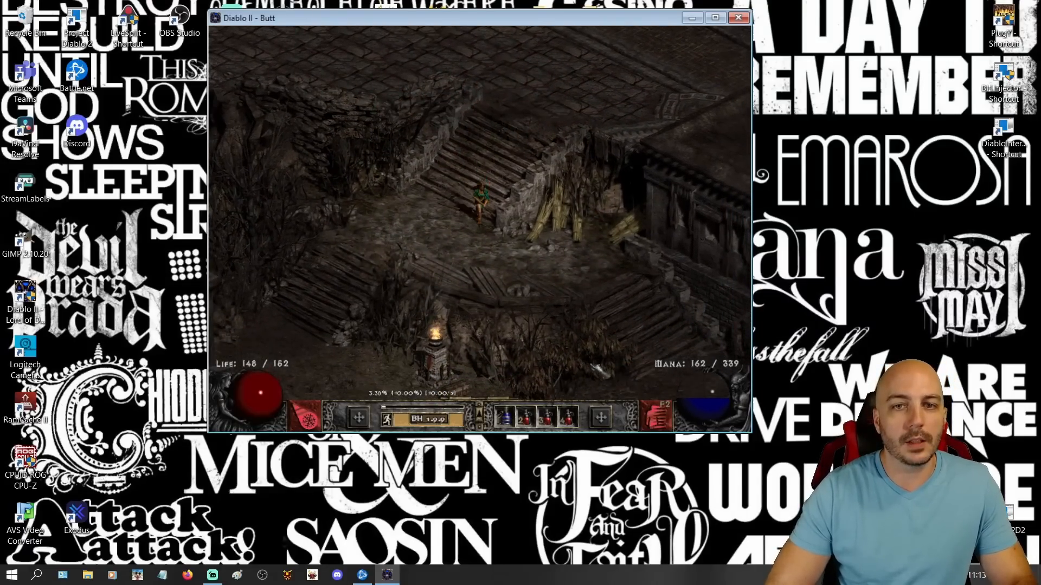
Step: Walk to Larzuk to confirm the Add Sockets option, then save and exit again
{"action": "left_click", "coordinate": [478, 225]}
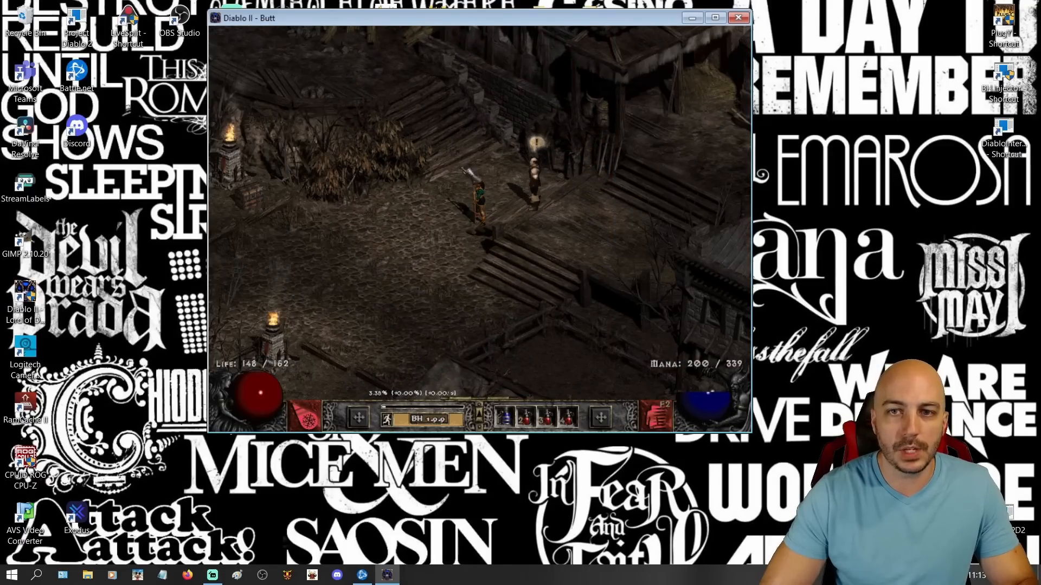
{"action": "left_click", "coordinate": [531, 166]}
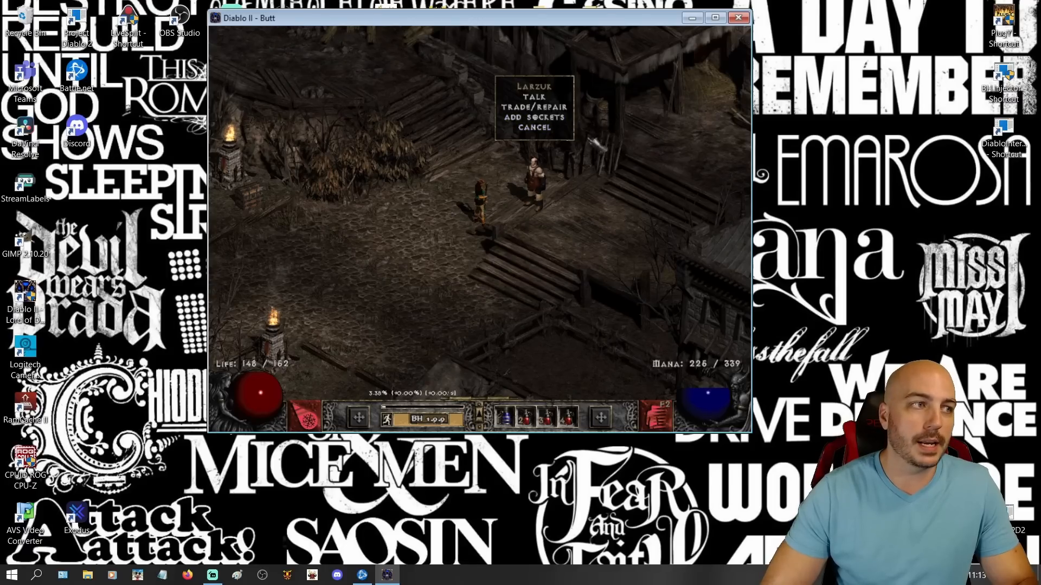
{"action": "key", "text": "Escape"}
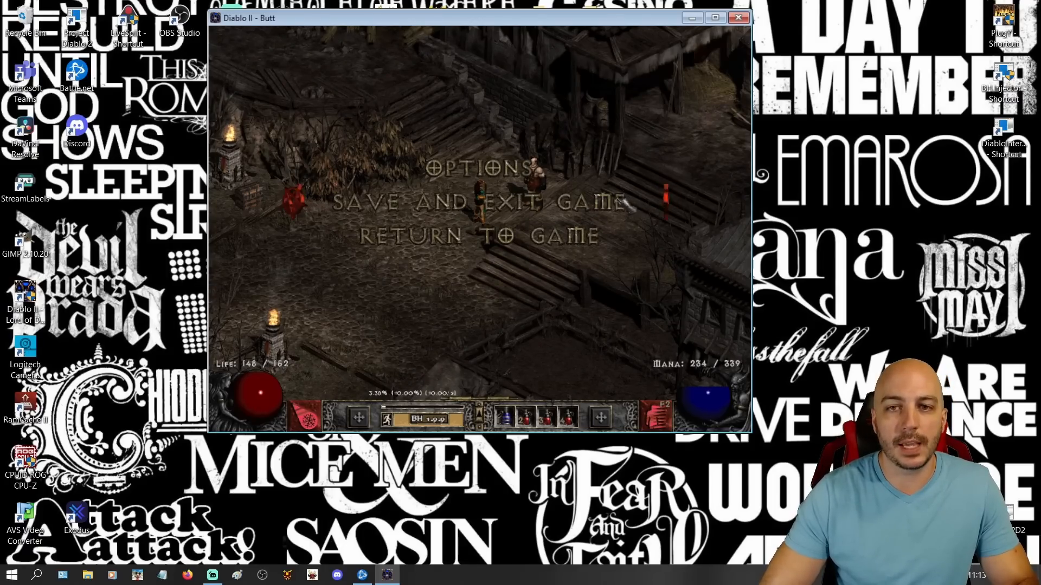
{"action": "left_click", "coordinate": [476, 203]}
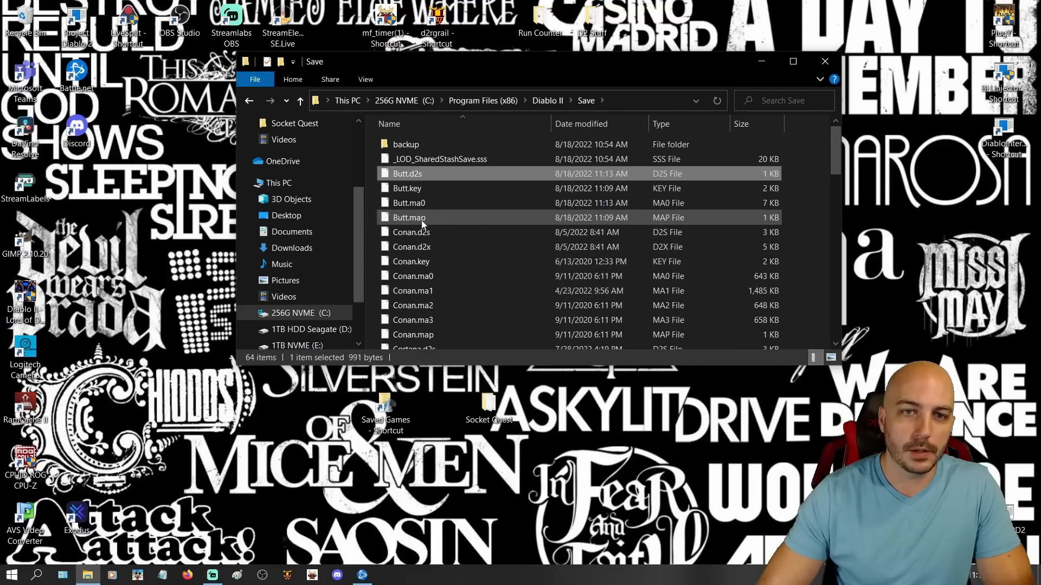
Step: Copy Butt's four save files from the Diablo II Save folder into Socket Quest
{"action": "left_click", "coordinate": [408, 216]}
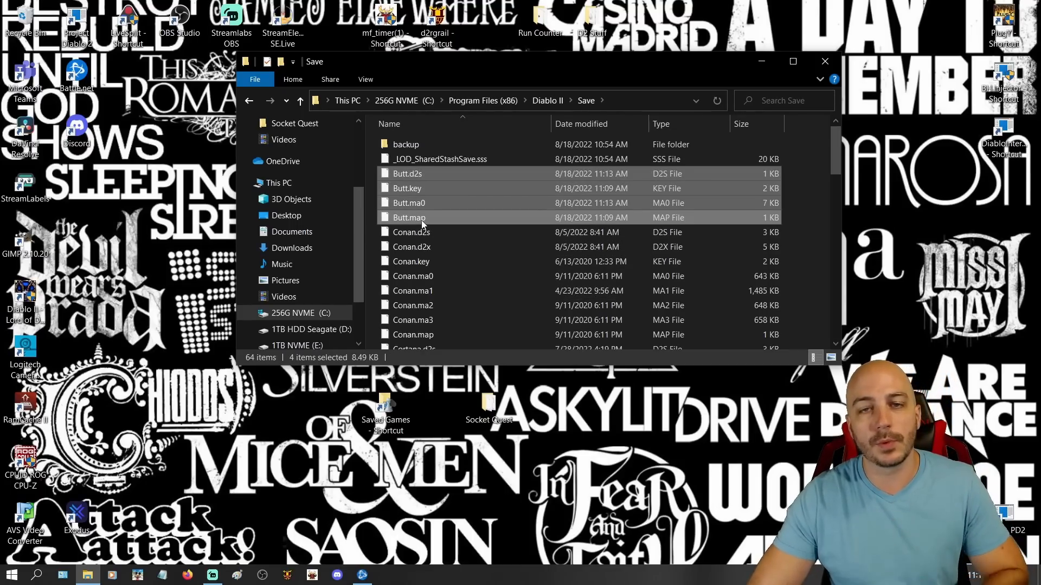
{"action": "mouse_move", "coordinate": [432, 196]}
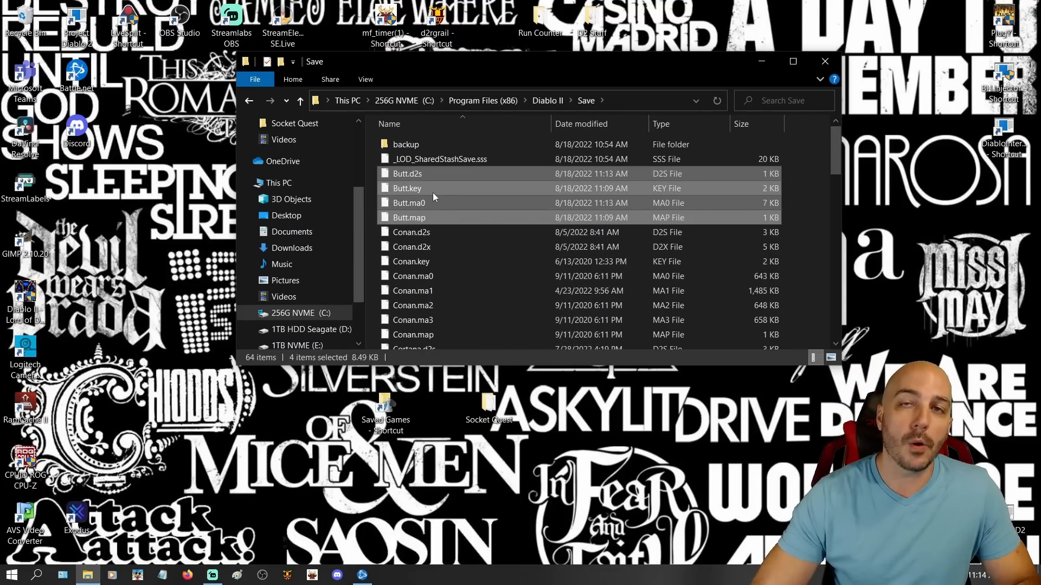
{"action": "right_click", "coordinate": [432, 198]}
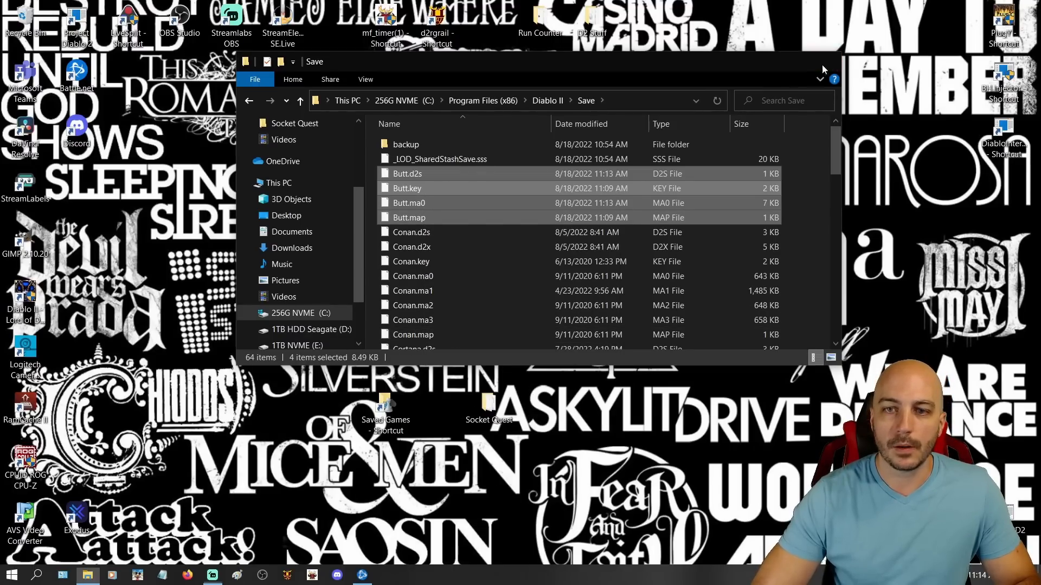
{"action": "left_click", "coordinate": [295, 123]}
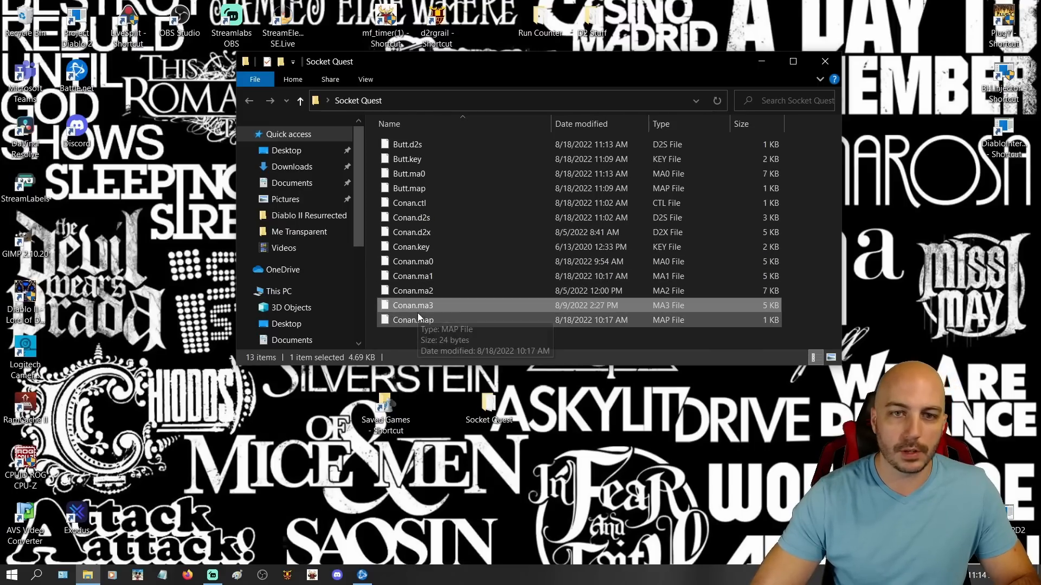
{"action": "left_click", "coordinate": [408, 173]}
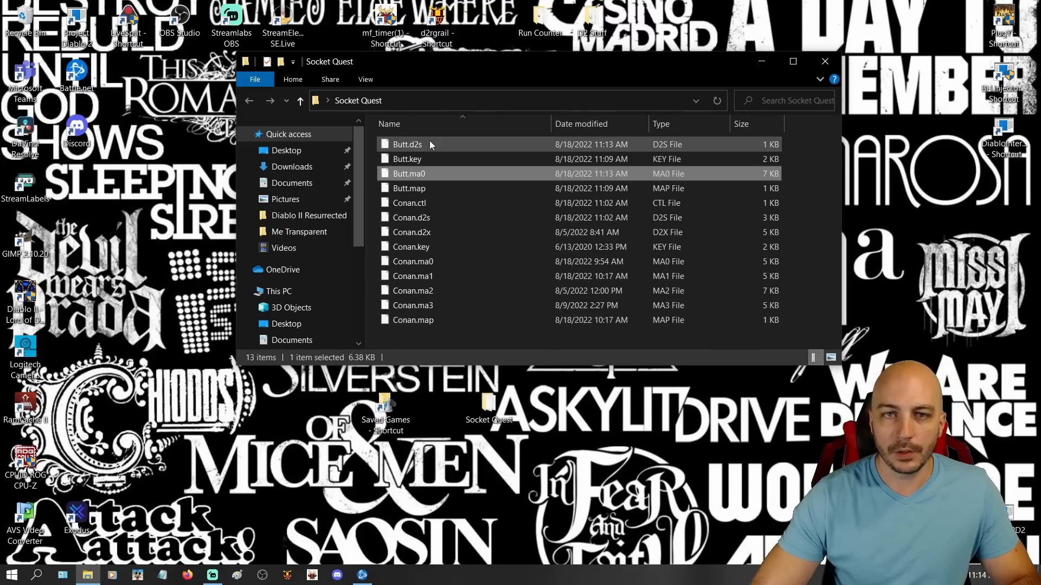
{"action": "mouse_move", "coordinate": [407, 145]}
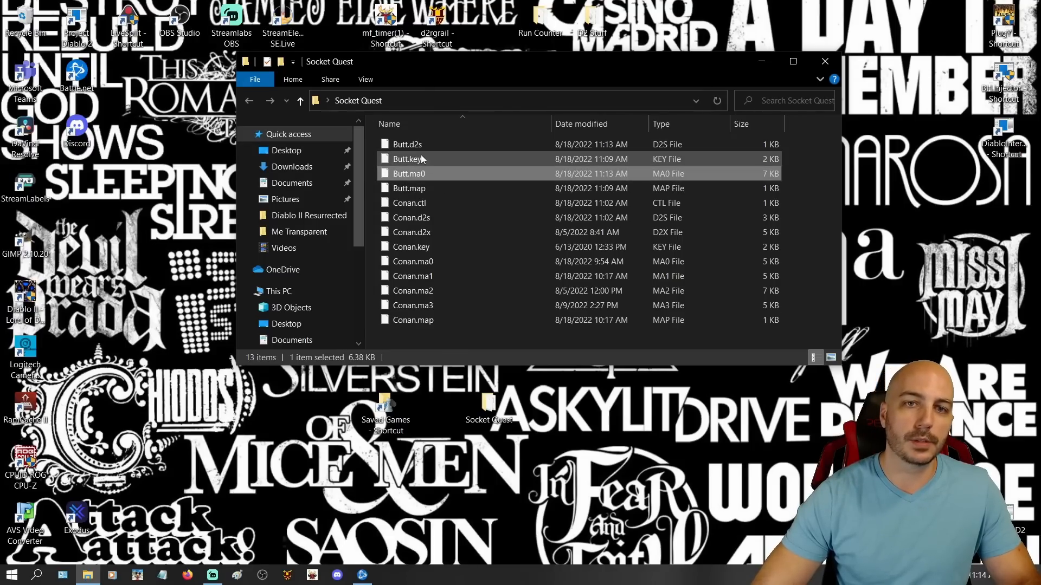
{"action": "mouse_move", "coordinate": [406, 159]}
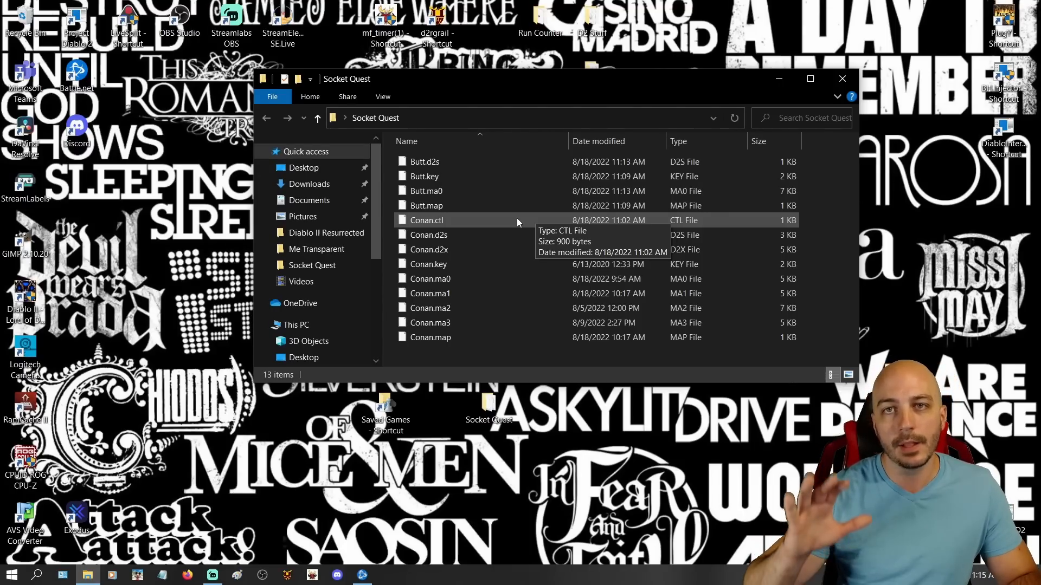
{"action": "mouse_move", "coordinate": [513, 222]}
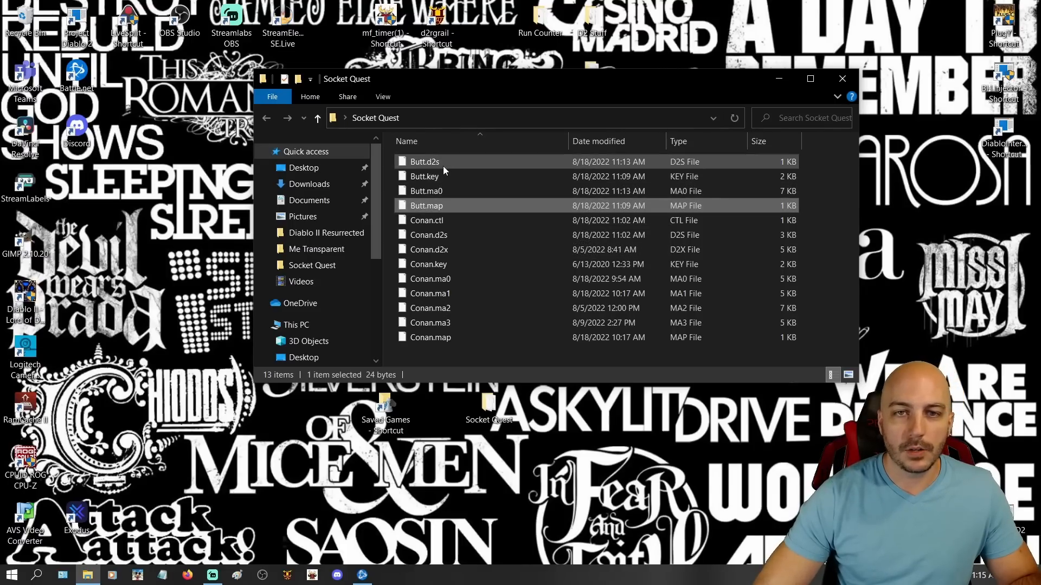
{"action": "right_click", "coordinate": [426, 190]}
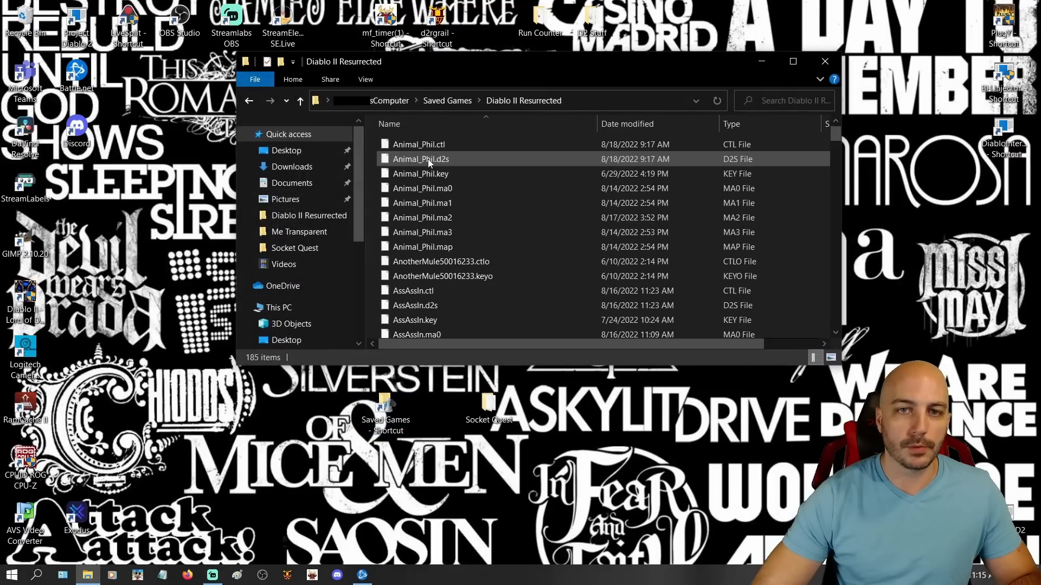
Step: Paste the copied Butt save files into Saved Games > Diablo II Resurrected
{"action": "left_click", "coordinate": [422, 202]}
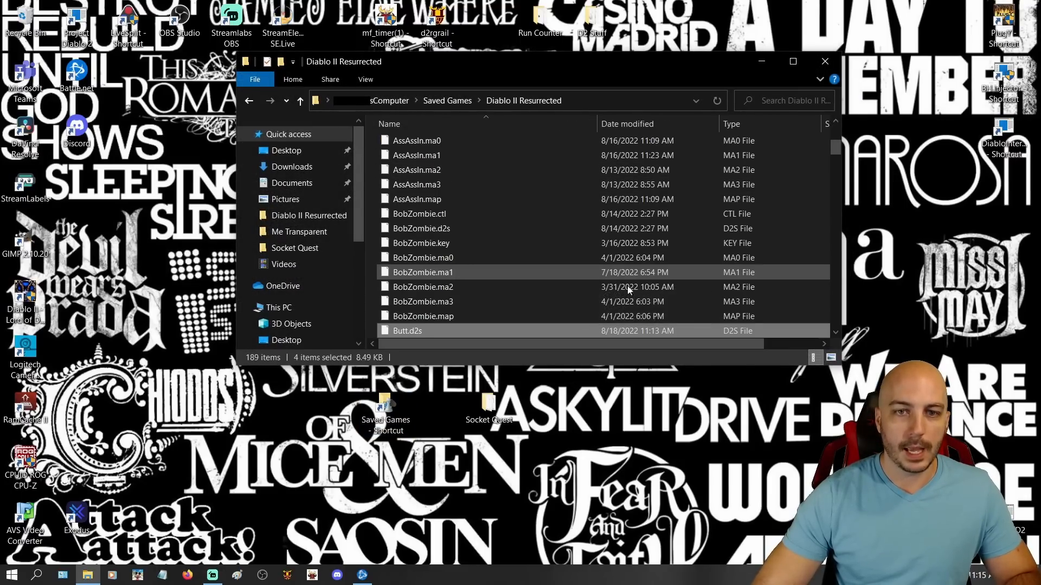
{"action": "scroll", "scroll_direction": "down", "scroll_amount": 3}
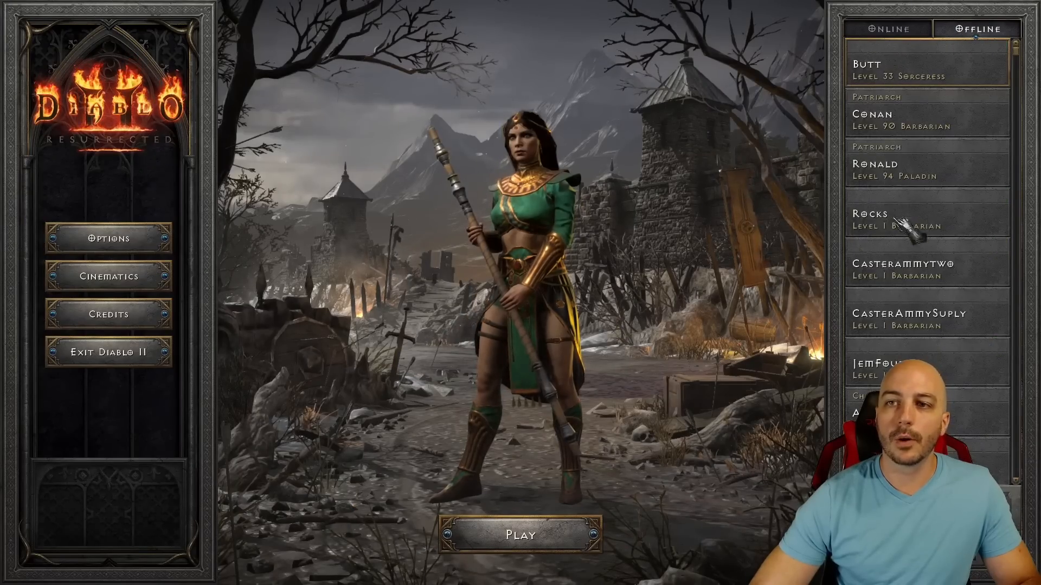
Step: Play Butt in Resurrected and have Larzuk add sockets to her sword
{"action": "left_click", "coordinate": [520, 535]}
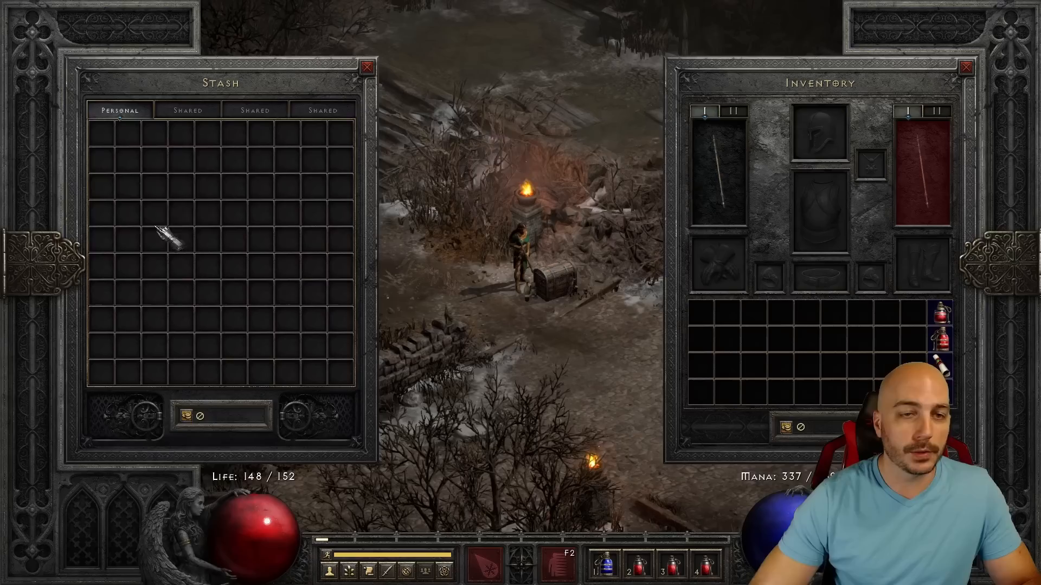
{"action": "left_click", "coordinate": [187, 110]}
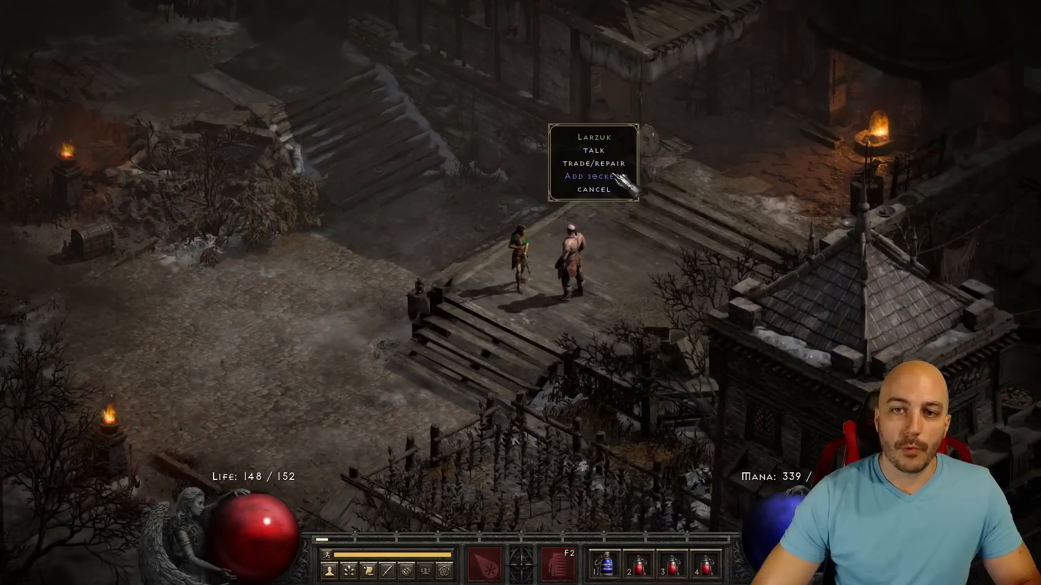
{"action": "left_click", "coordinate": [591, 177]}
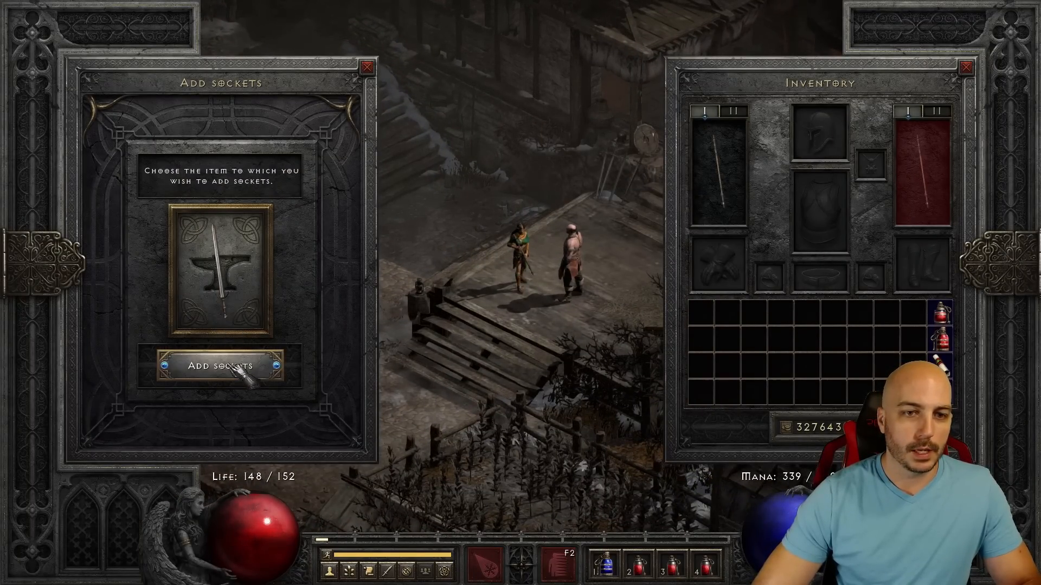
{"action": "left_click", "coordinate": [224, 366]}
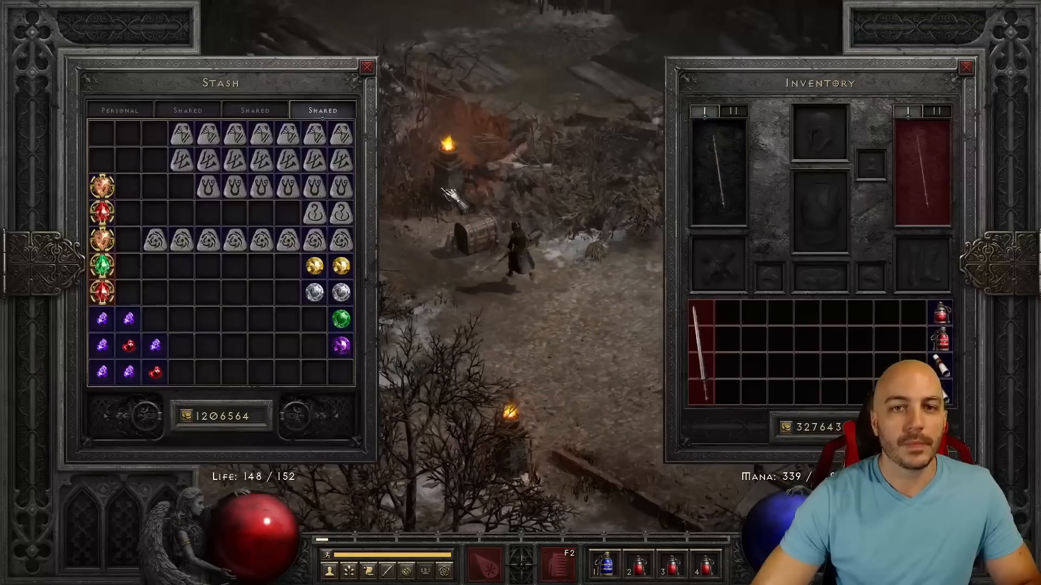
{"action": "left_click", "coordinate": [187, 110]}
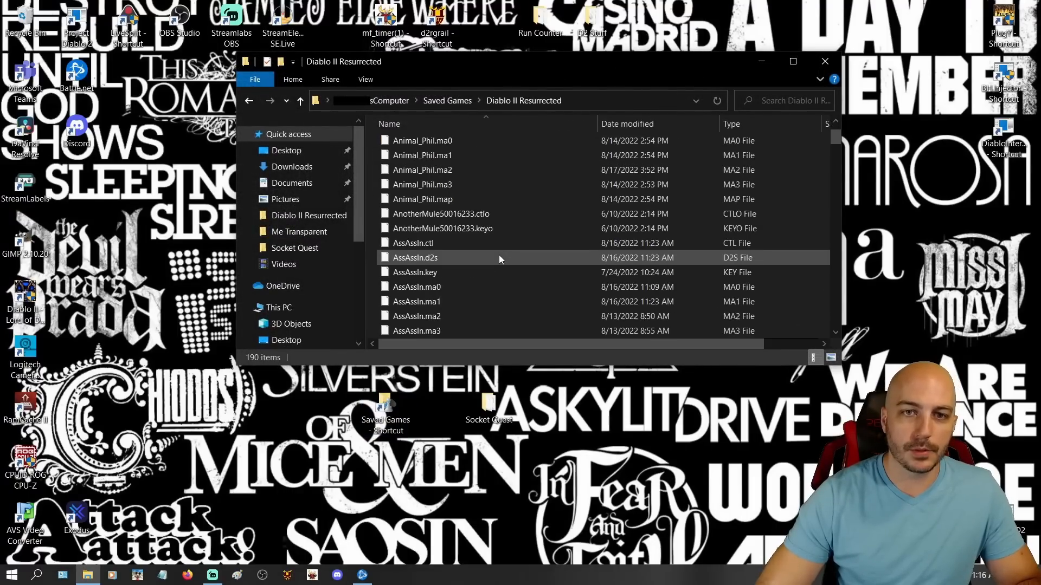
Step: Delete Butt's save files from the Resurrected folder, check the Socket Quest backups, and return to the game
{"action": "left_click", "coordinate": [408, 243]}
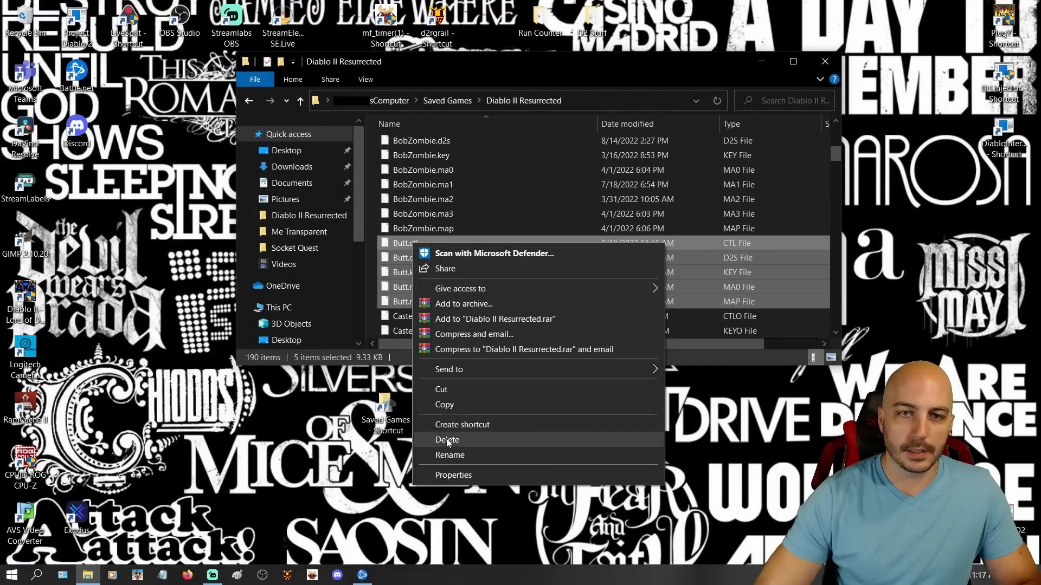
{"action": "left_click", "coordinate": [447, 439]}
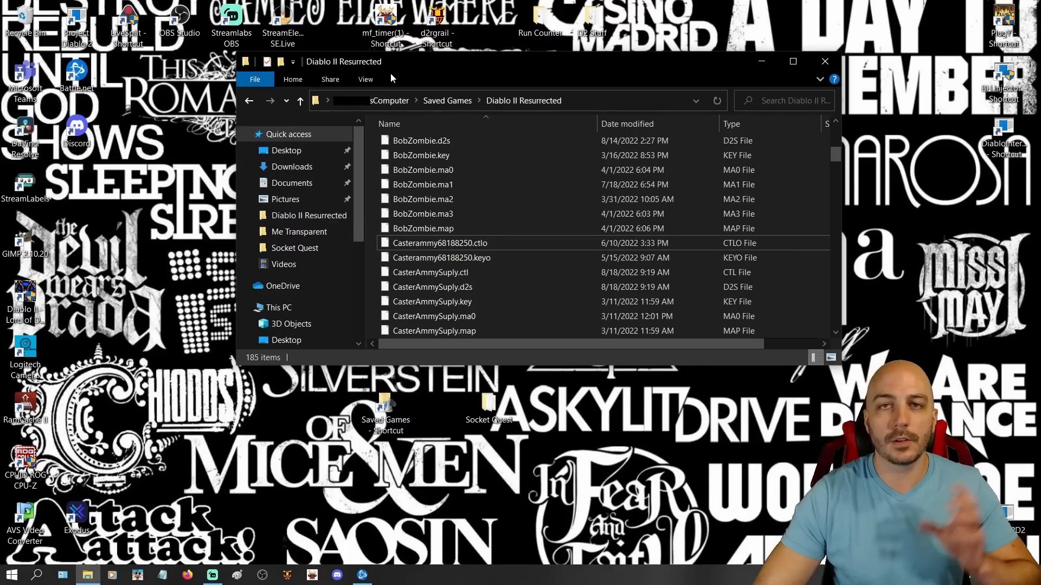
{"action": "mouse_move", "coordinate": [420, 353]}
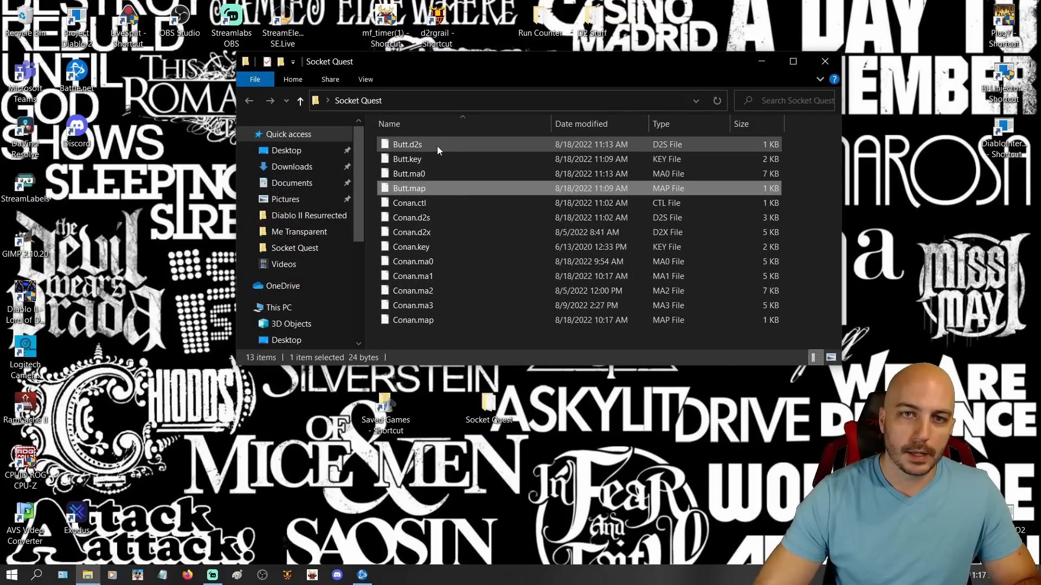
{"action": "left_click", "coordinate": [406, 144]}
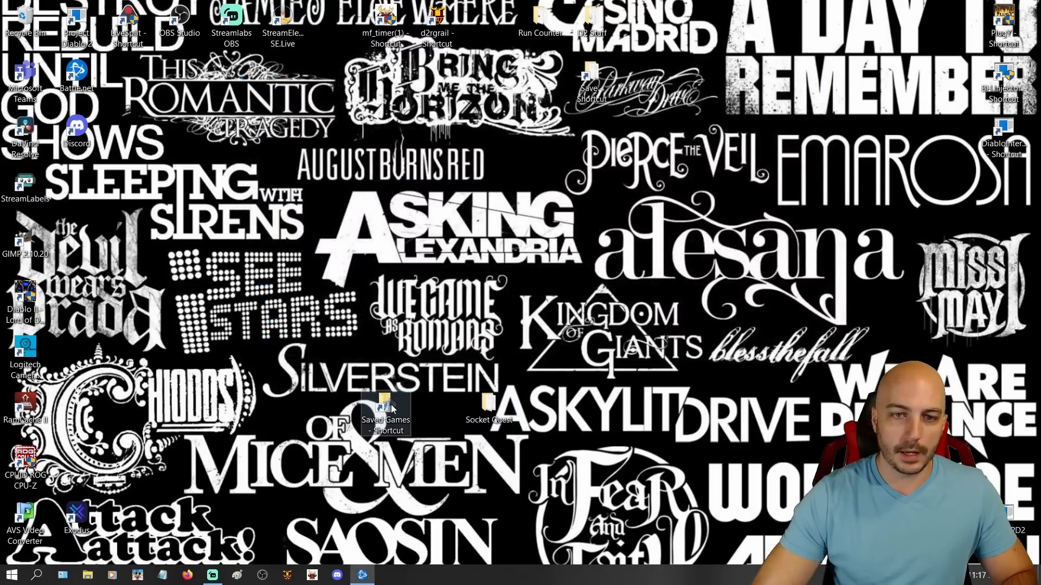
{"action": "double_click", "coordinate": [386, 408]}
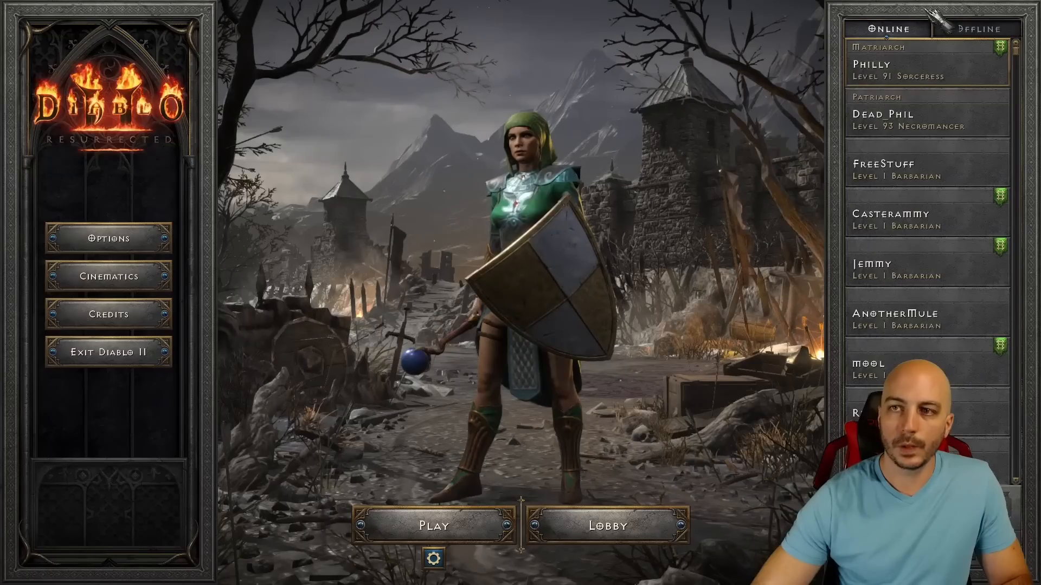
Step: Show the Offline roster listing level 33 Butt, and cancel the Exit Diablo II prompt
{"action": "left_click", "coordinate": [975, 28]}
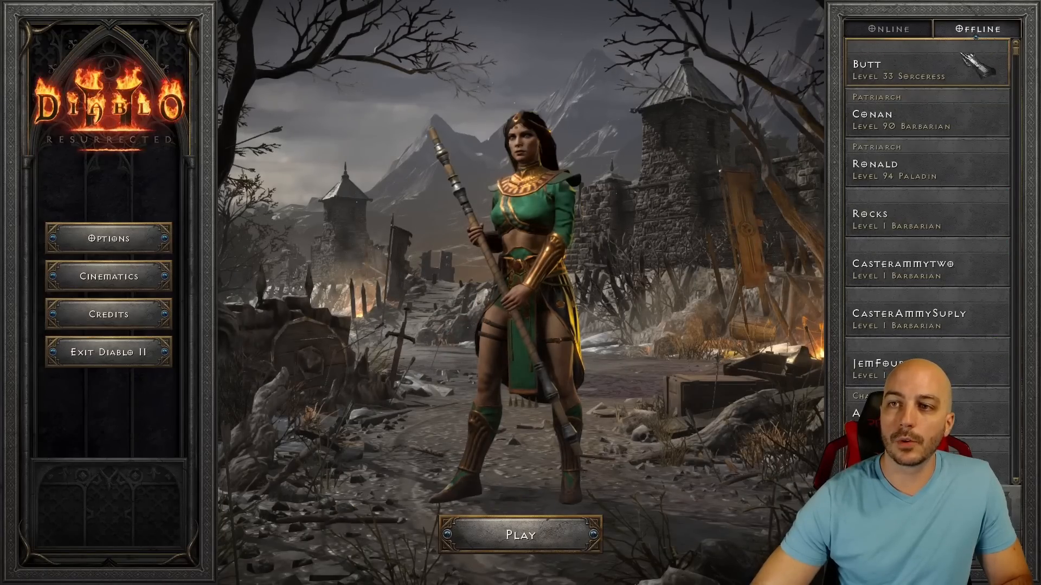
{"action": "left_click", "coordinate": [520, 535]}
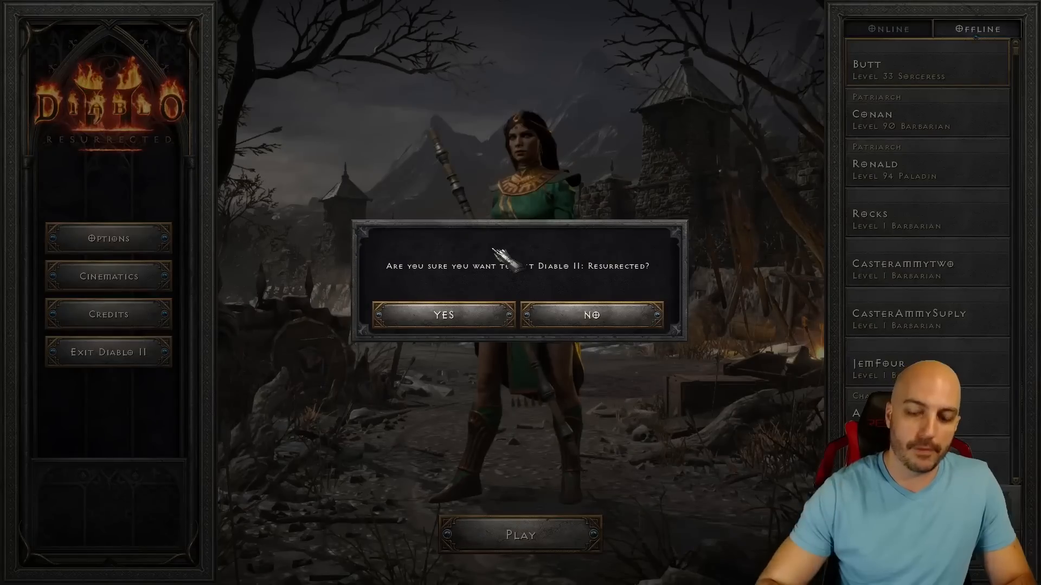
{"action": "left_click", "coordinate": [591, 314]}
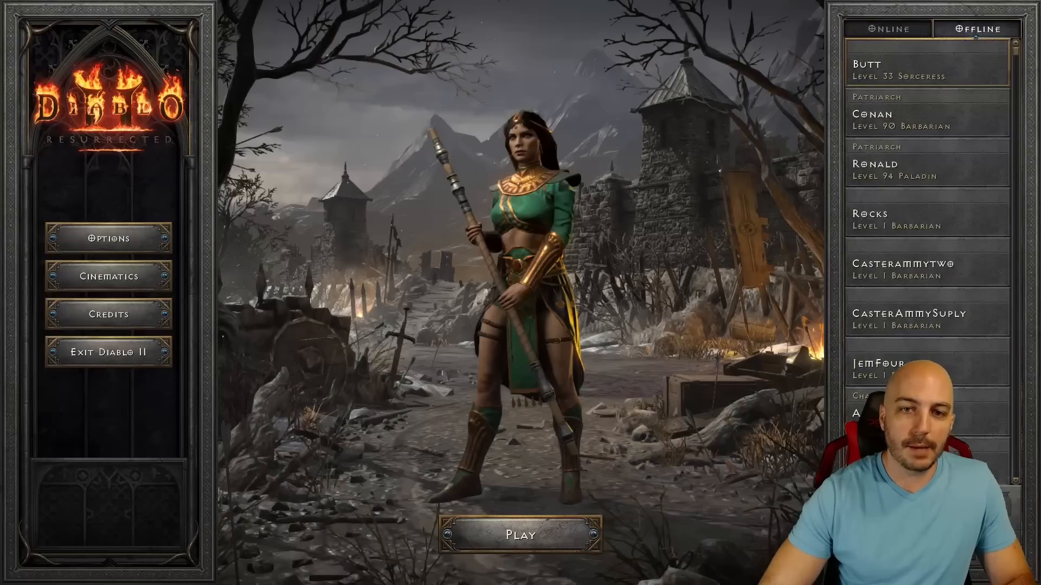